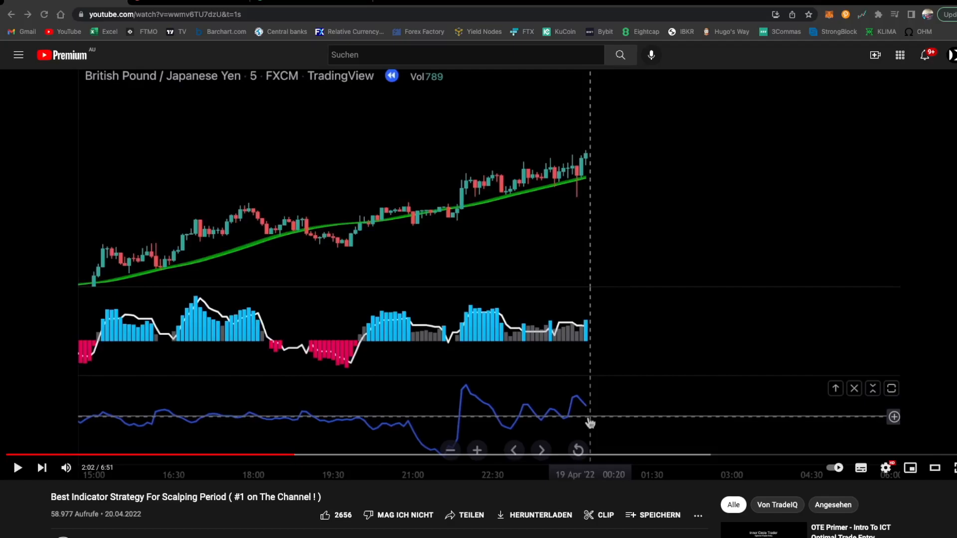
mouse_move(469, 147)
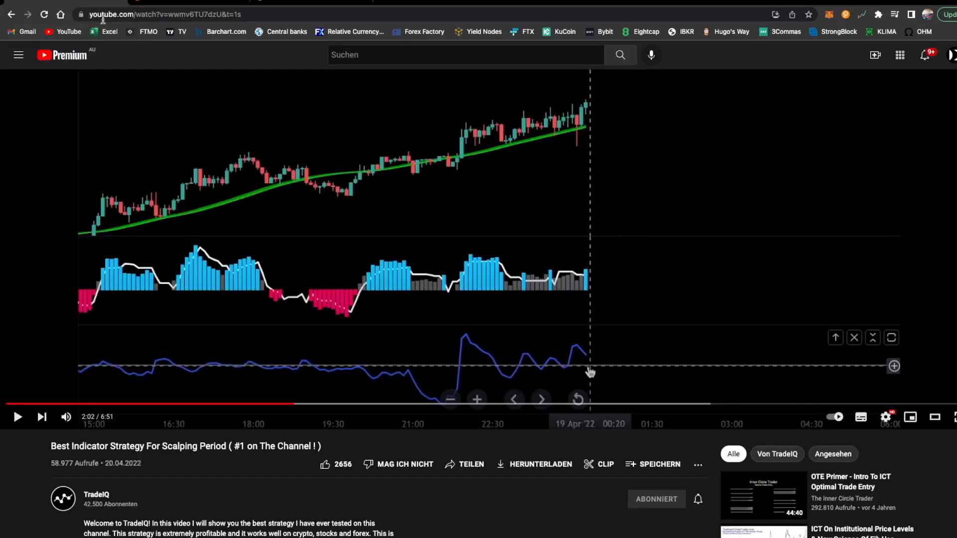
mouse_move(574, 383)
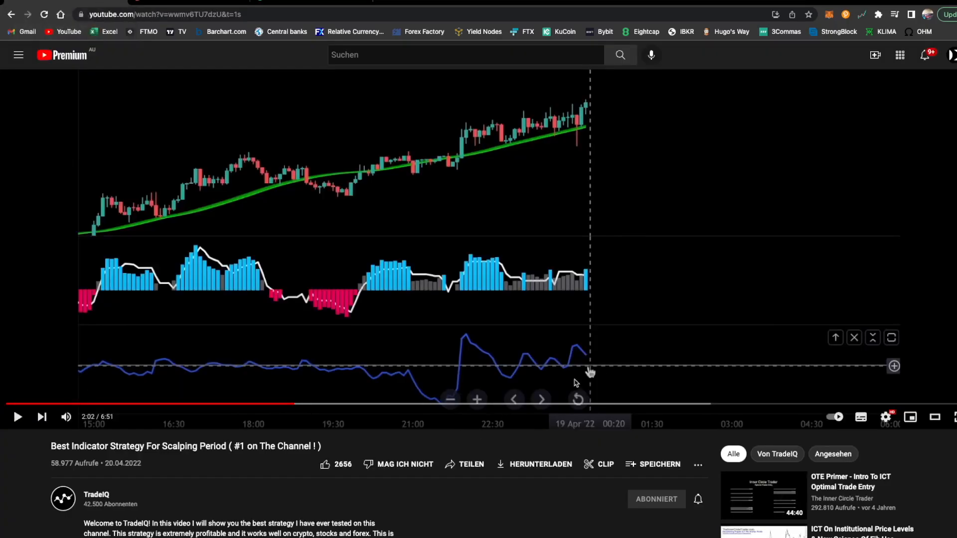
mouse_move(570, 168)
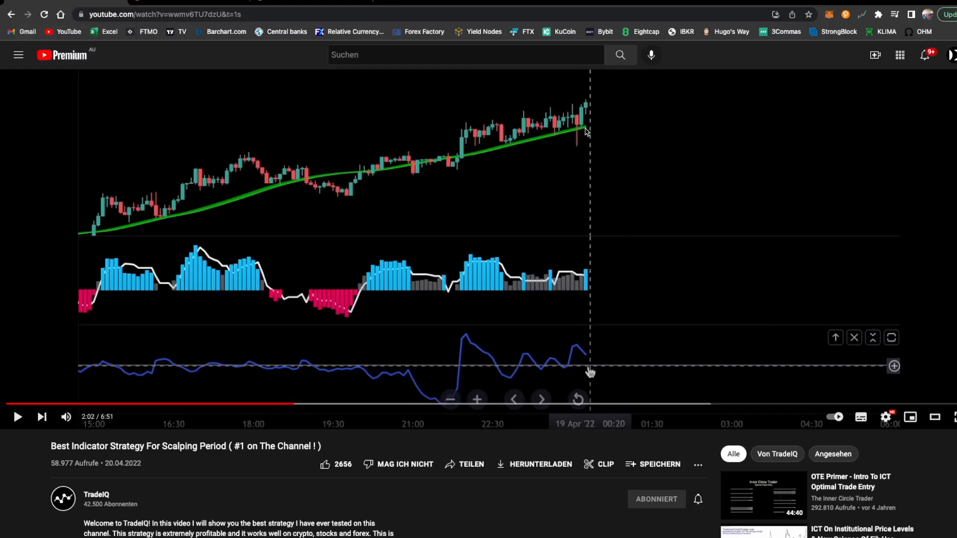
mouse_move(496, 285)
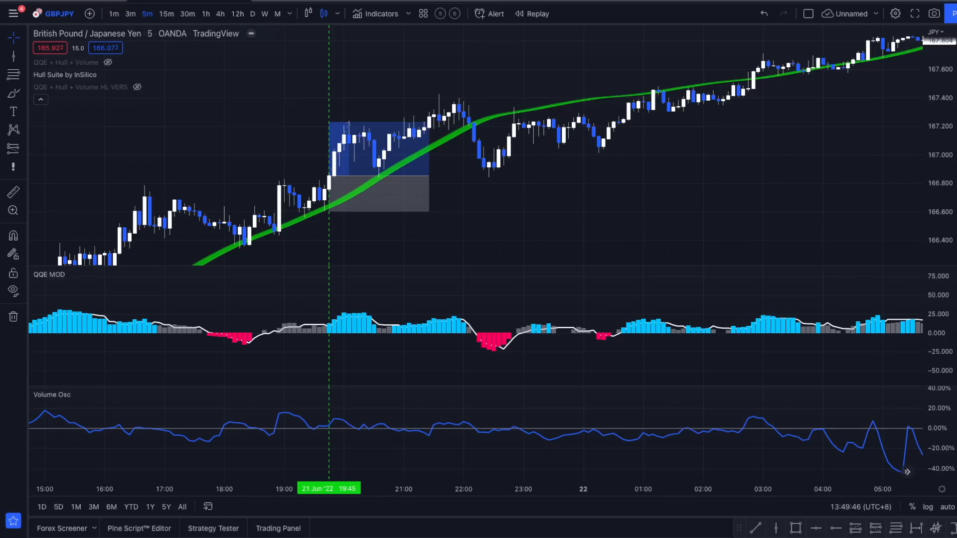
mouse_move(501, 273)
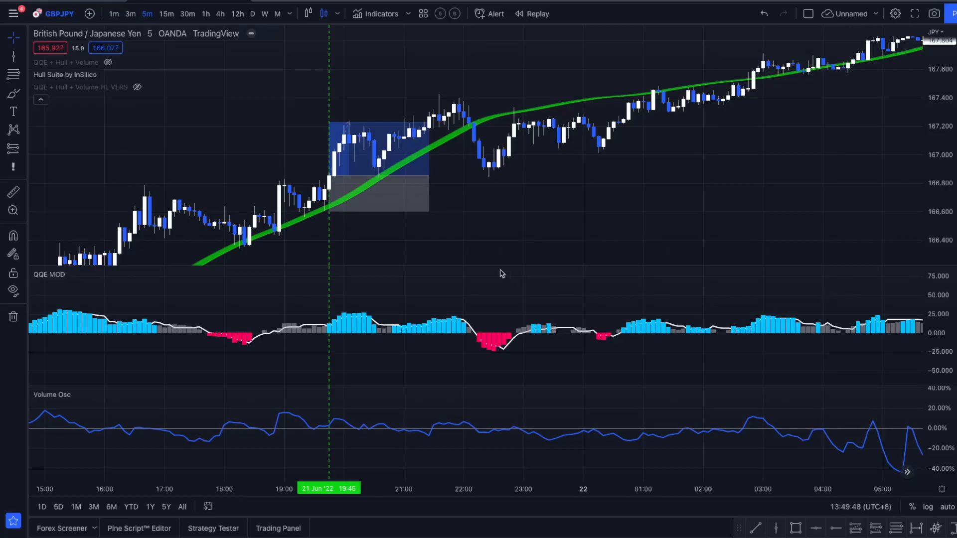
mouse_move(86, 127)
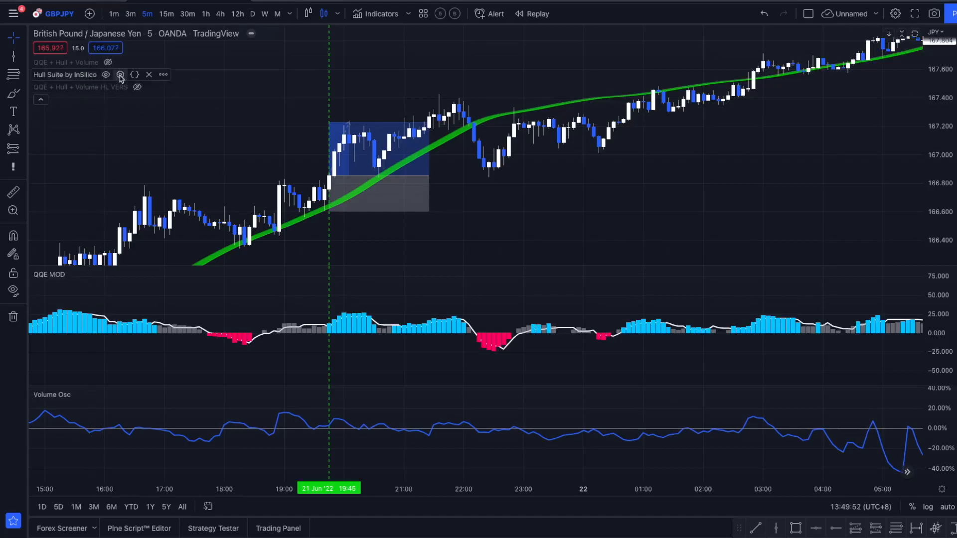
Review the Hull Suite inputs — length 60, length multiplier 3 — and close the dialog.
left_click(121, 74)
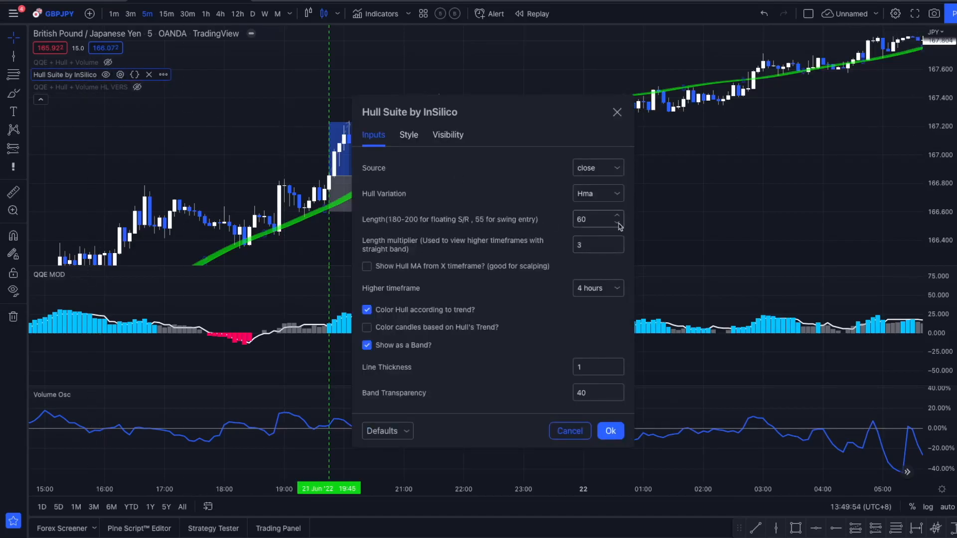
left_click(592, 220)
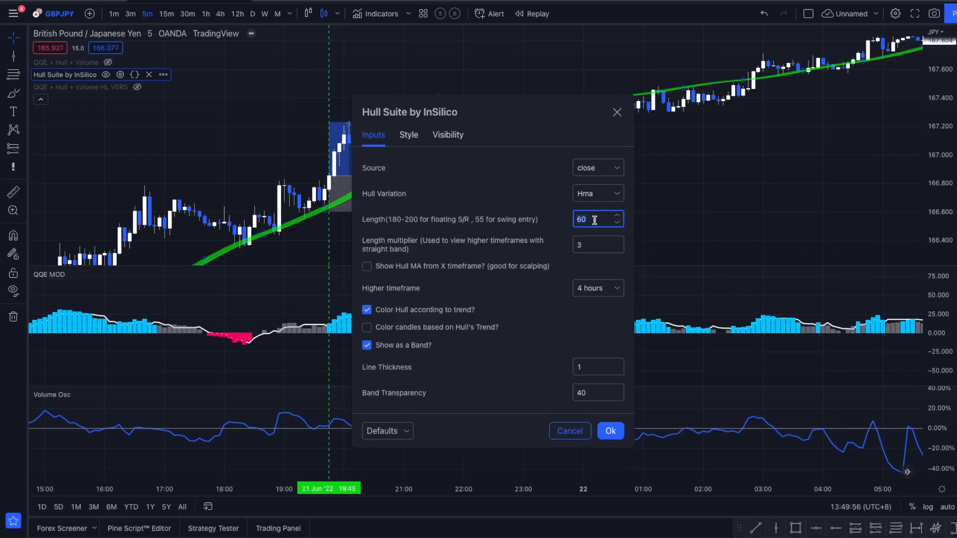
left_click(597, 244)
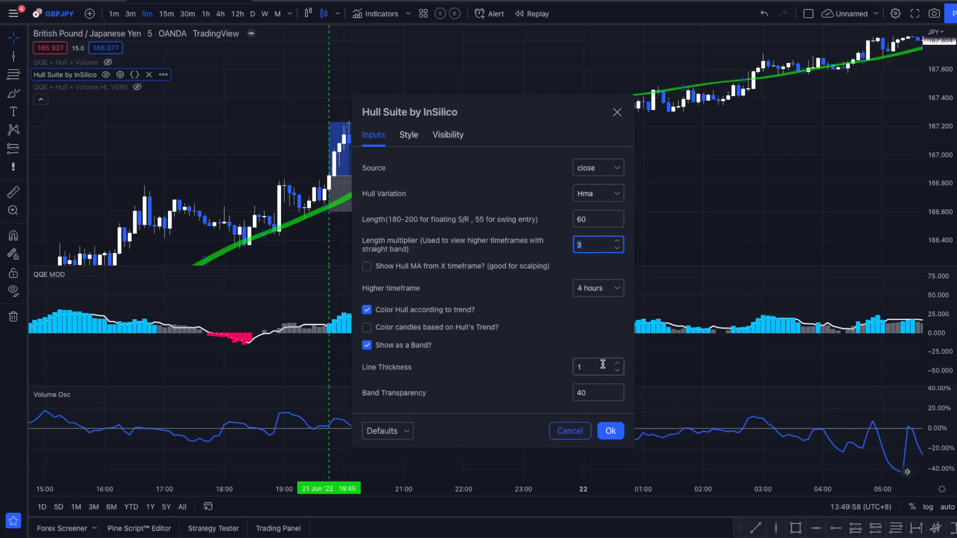
left_click(610, 430)
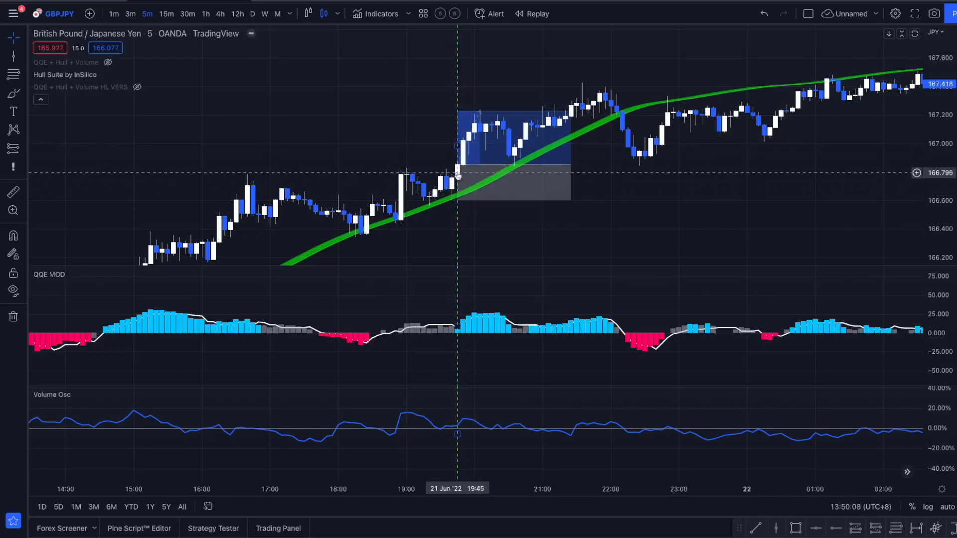
mouse_move(462, 302)
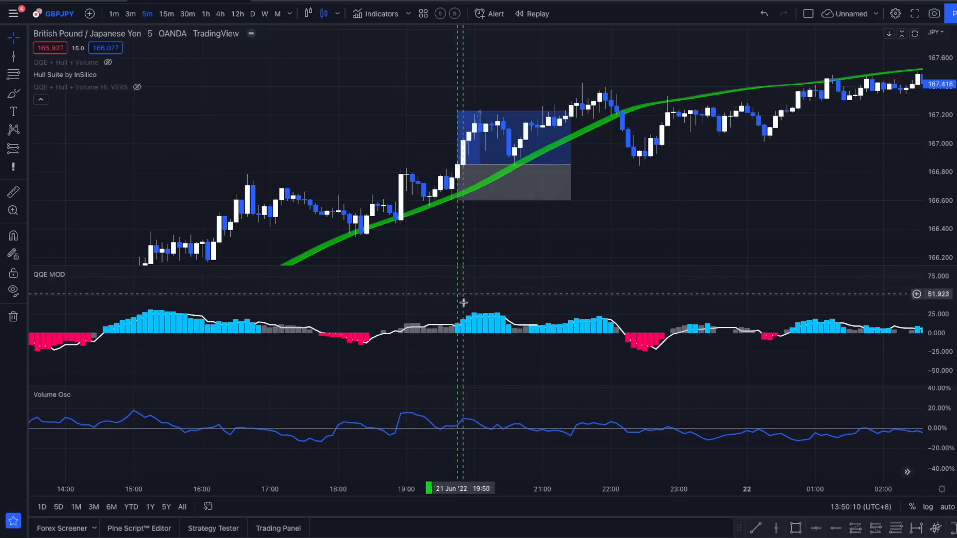
mouse_move(458, 351)
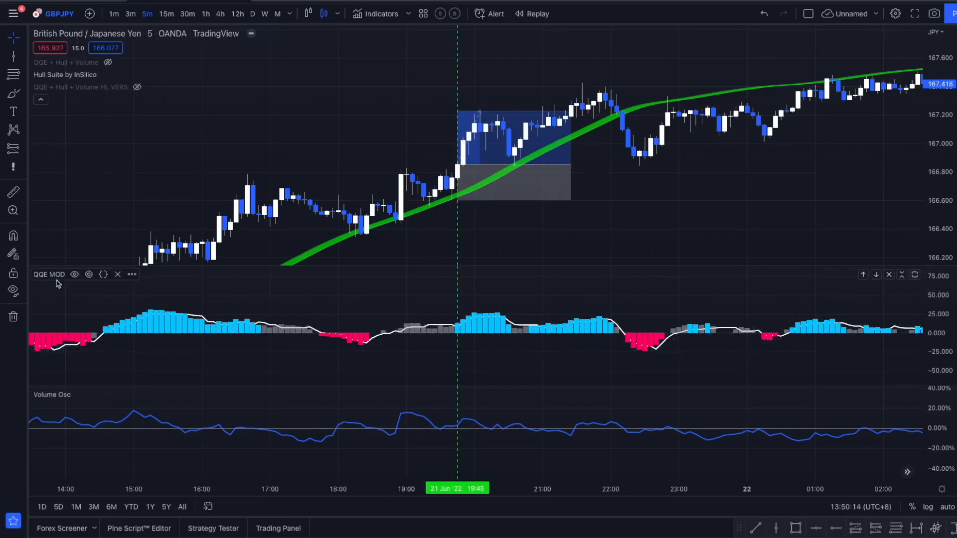
mouse_move(456, 426)
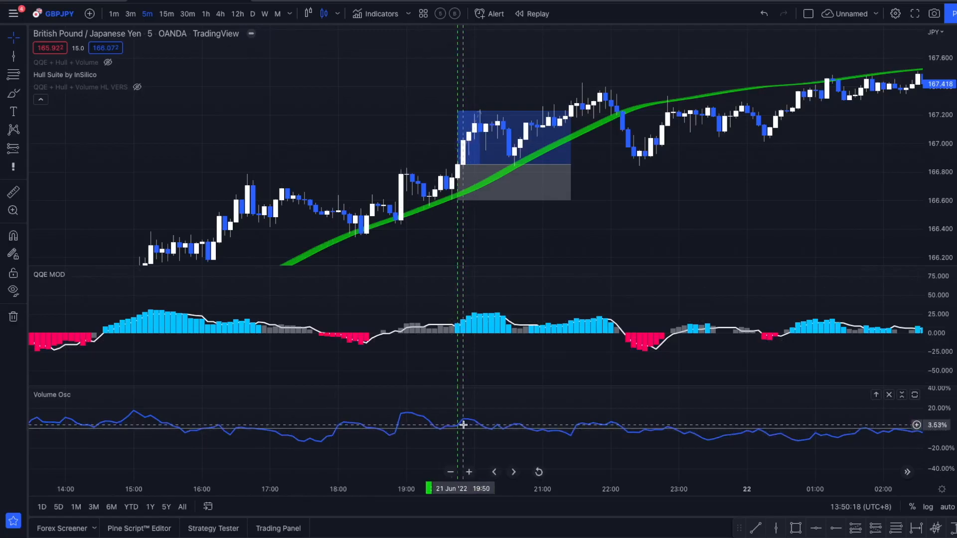
mouse_move(466, 430)
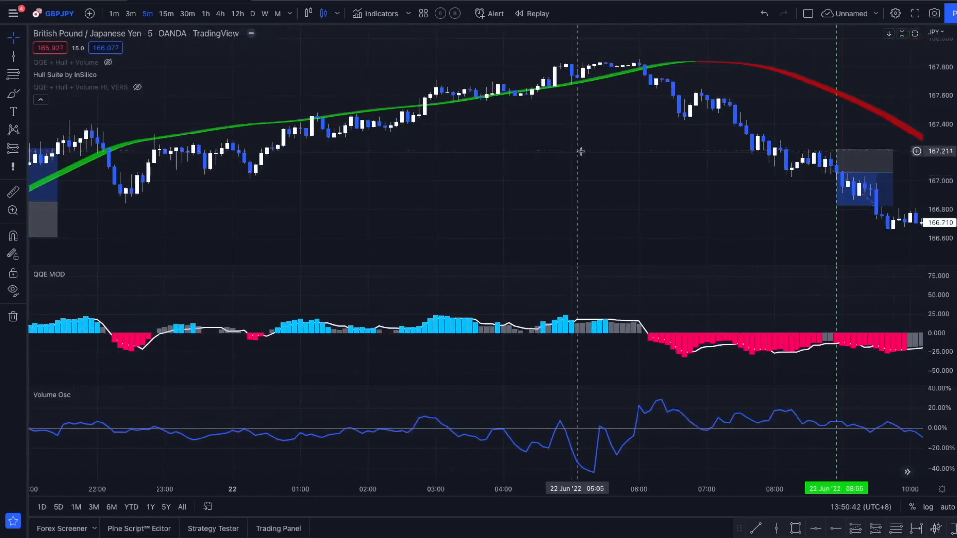
scroll("right", 3)
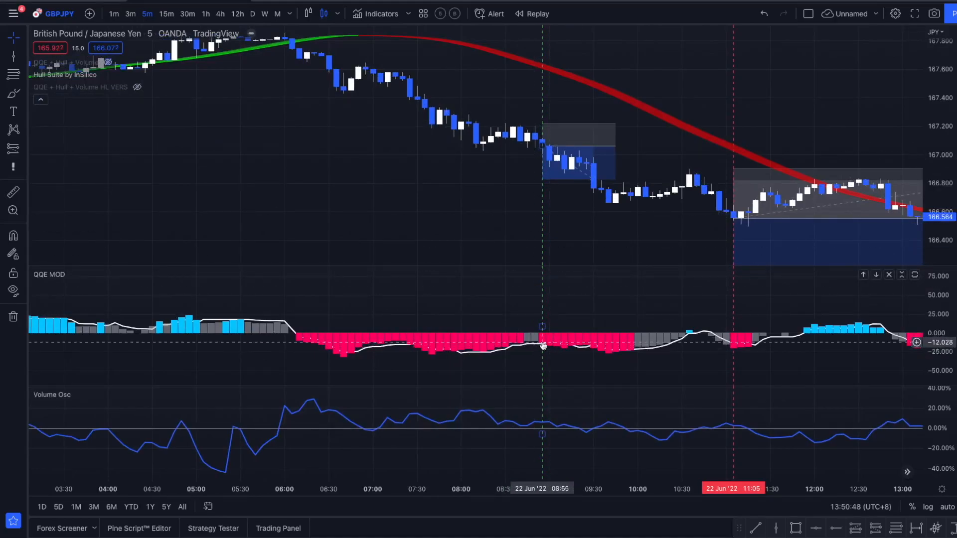
mouse_move(538, 425)
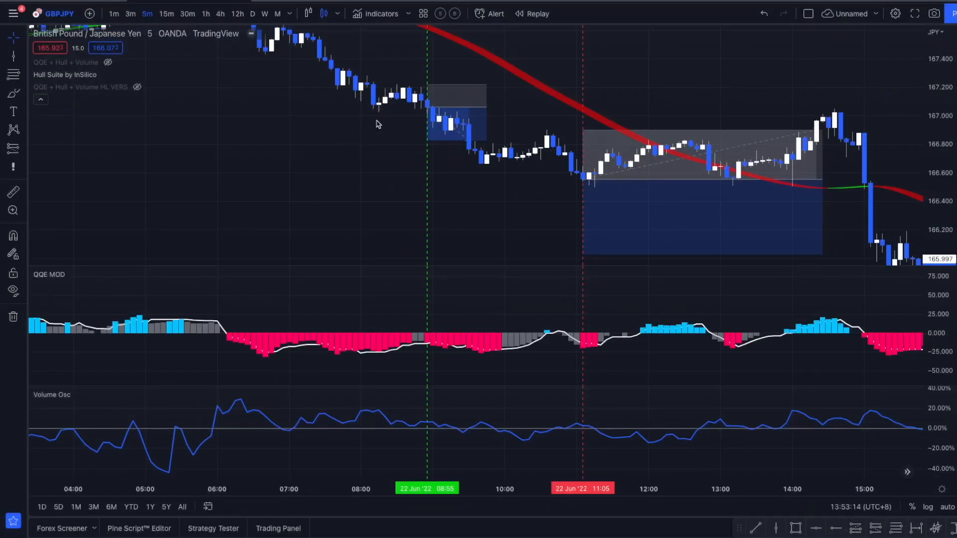
mouse_move(469, 121)
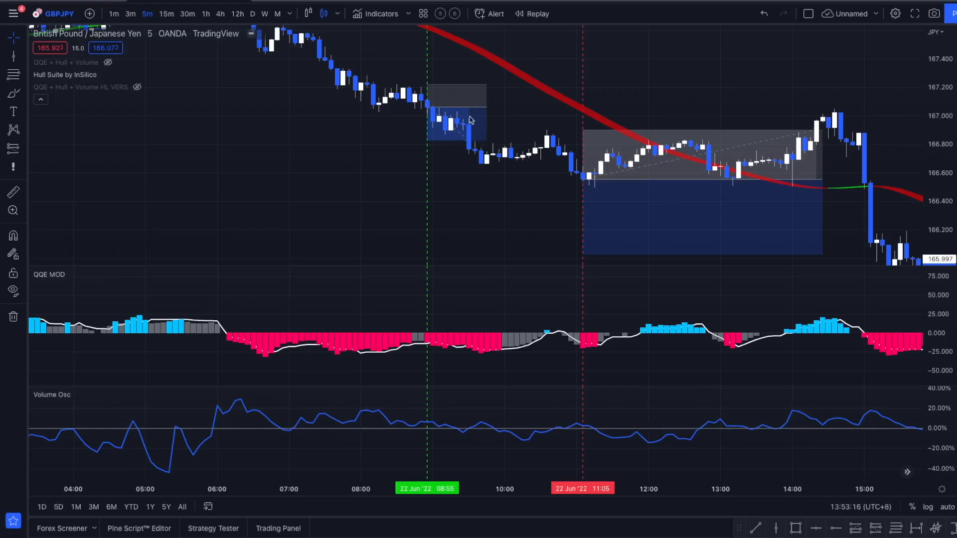
mouse_move(473, 170)
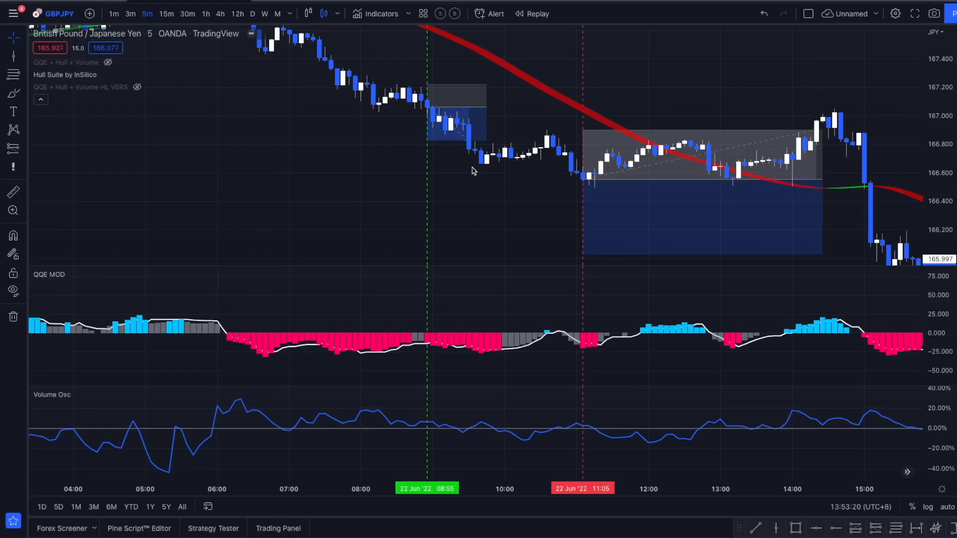
mouse_move(501, 118)
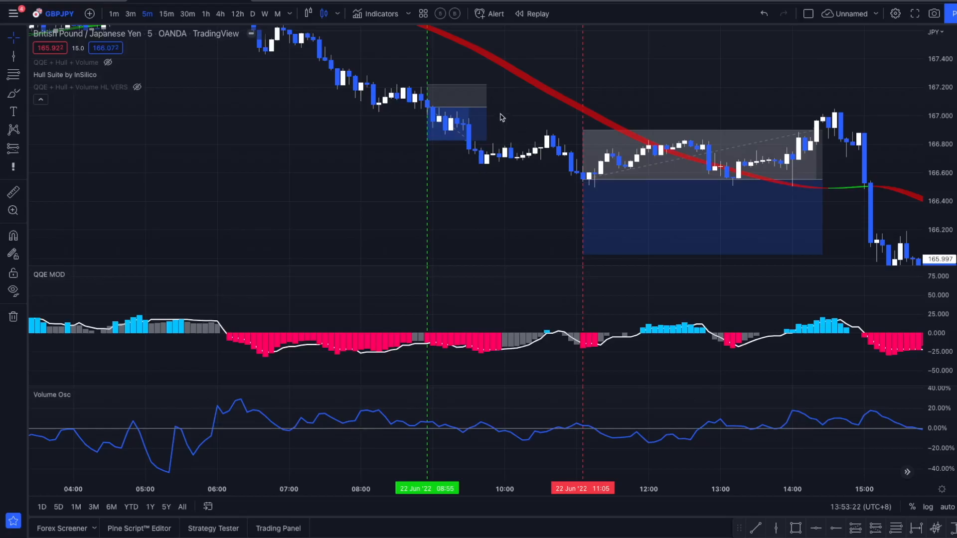
mouse_move(516, 113)
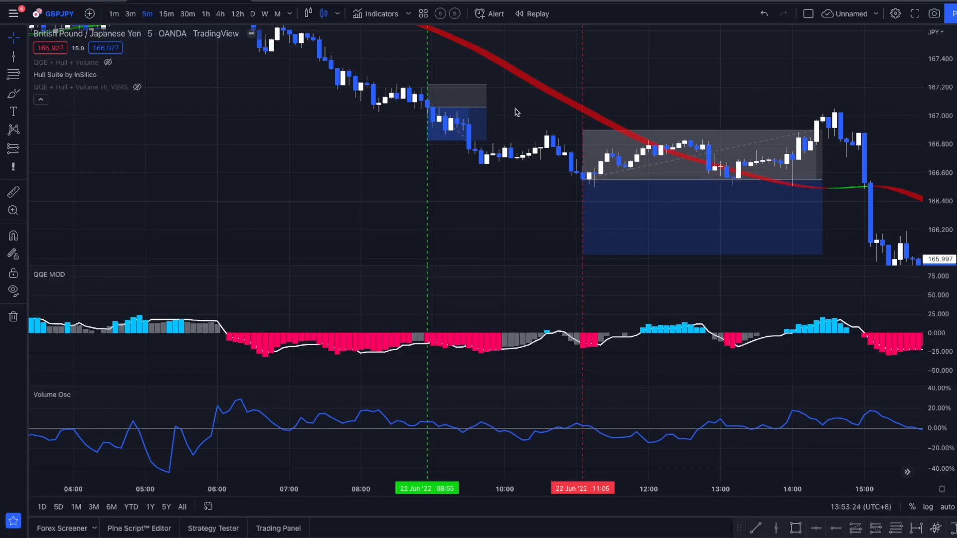
mouse_move(458, 207)
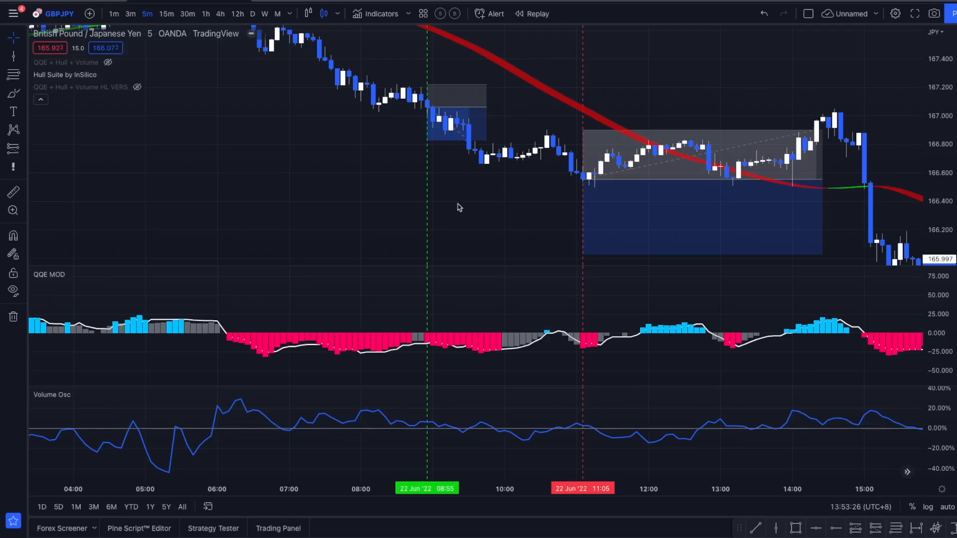
mouse_move(486, 182)
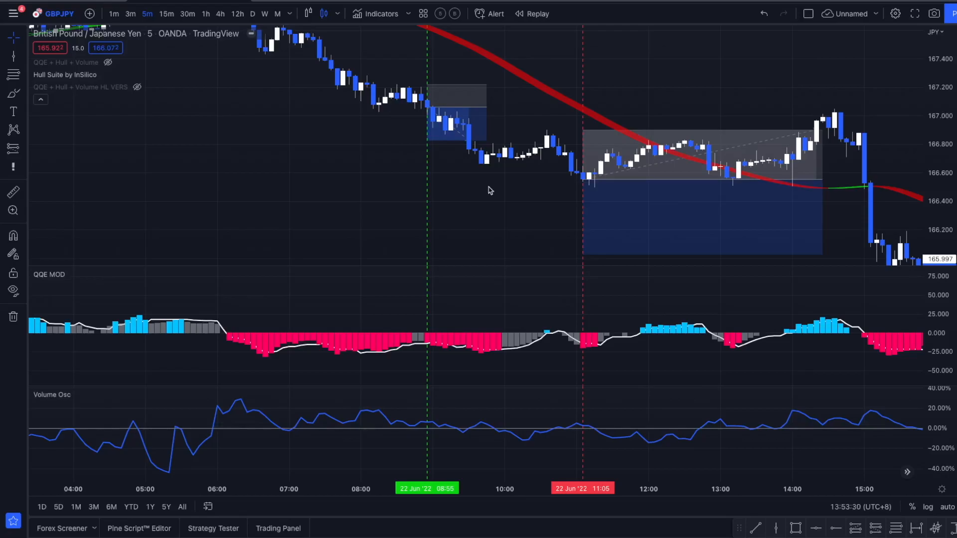
mouse_move(395, 119)
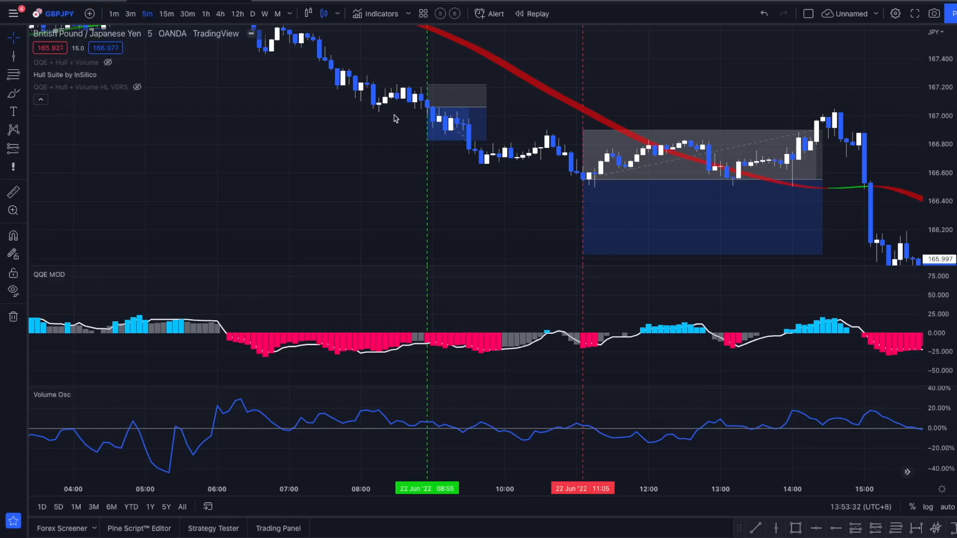
Show the 'QQE + Hull + Volume HL VERS' strategy's Pine Script source beneath the chart.
left_click(139, 229)
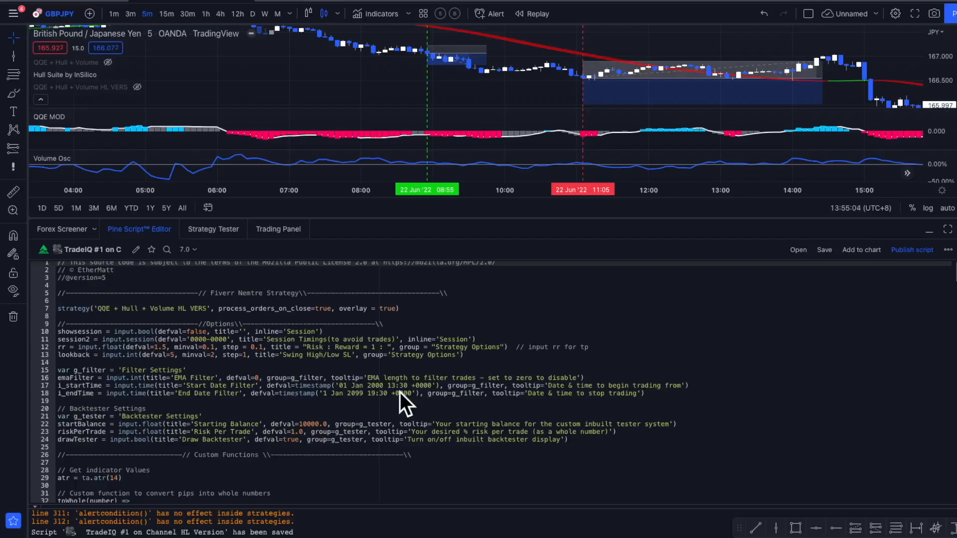
mouse_move(366, 390)
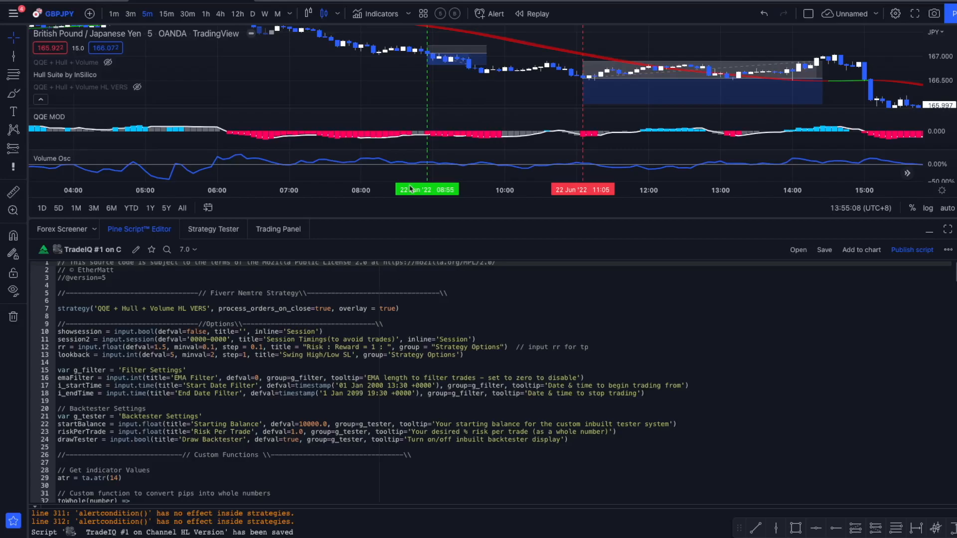
mouse_move(387, 121)
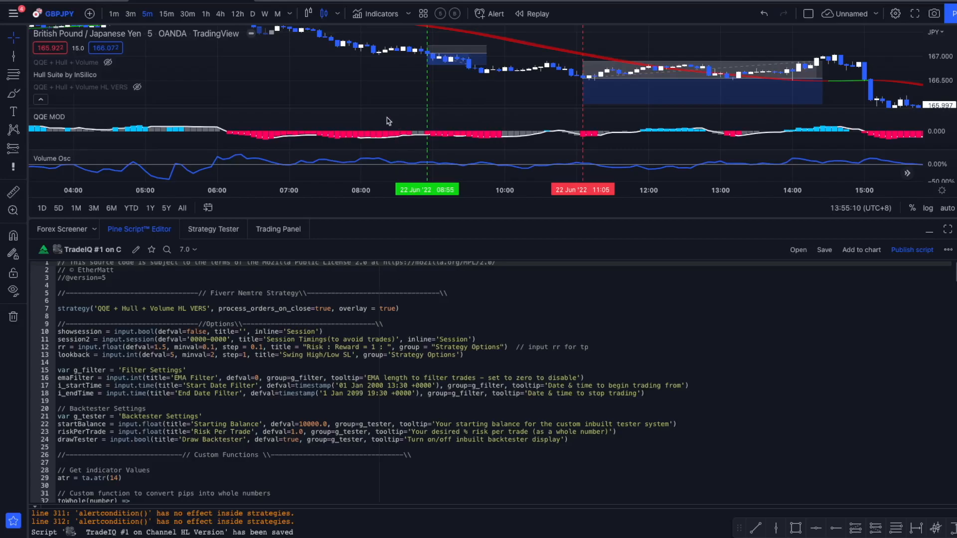
mouse_move(406, 108)
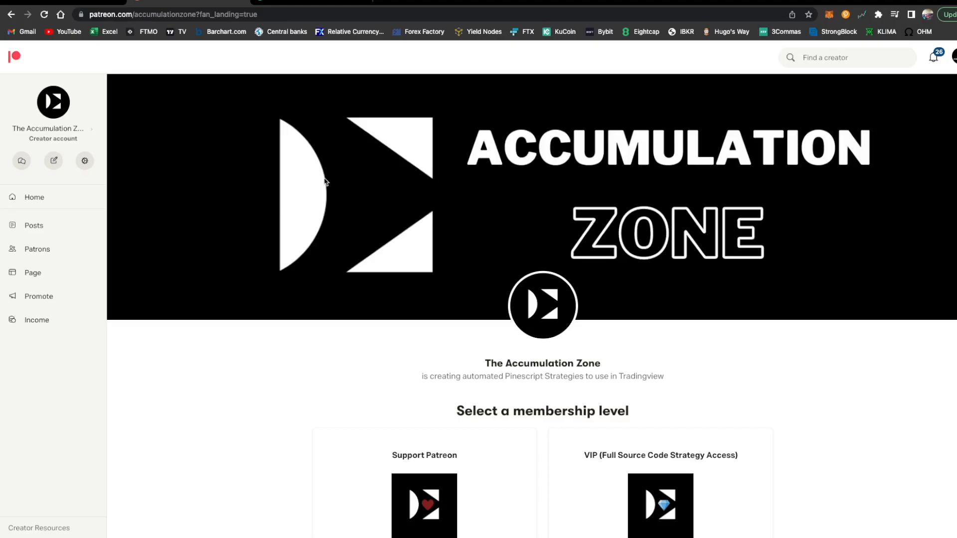
mouse_move(310, 197)
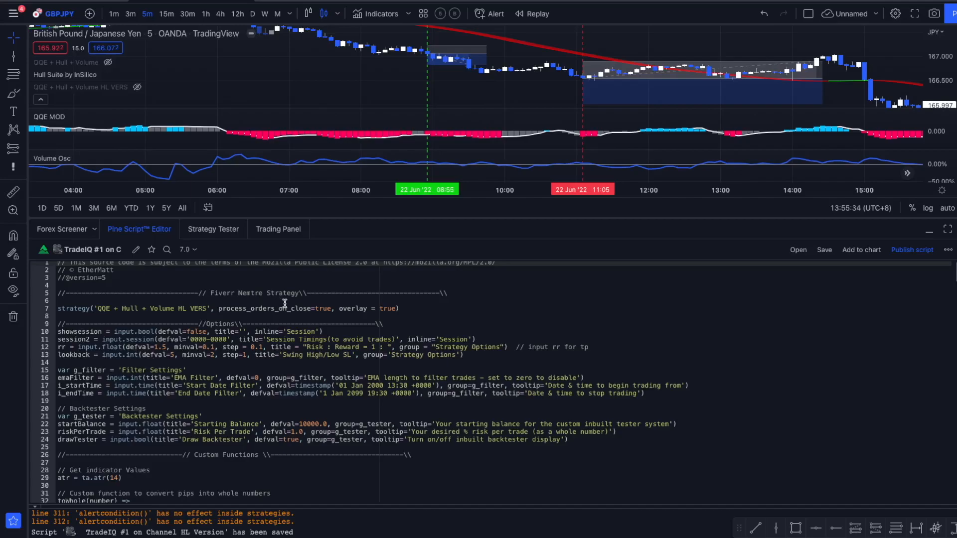
mouse_move(320, 411)
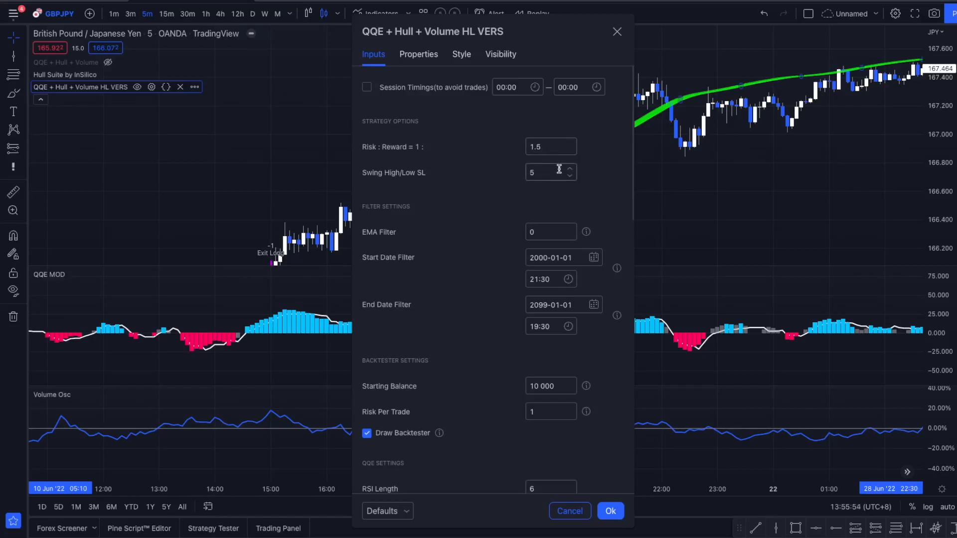
scroll("down", 3)
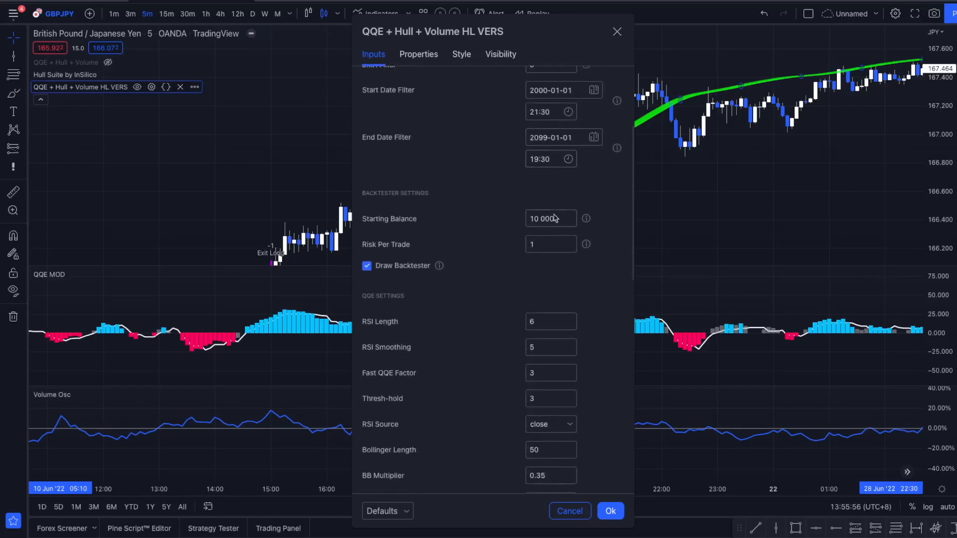
scroll("down", 3)
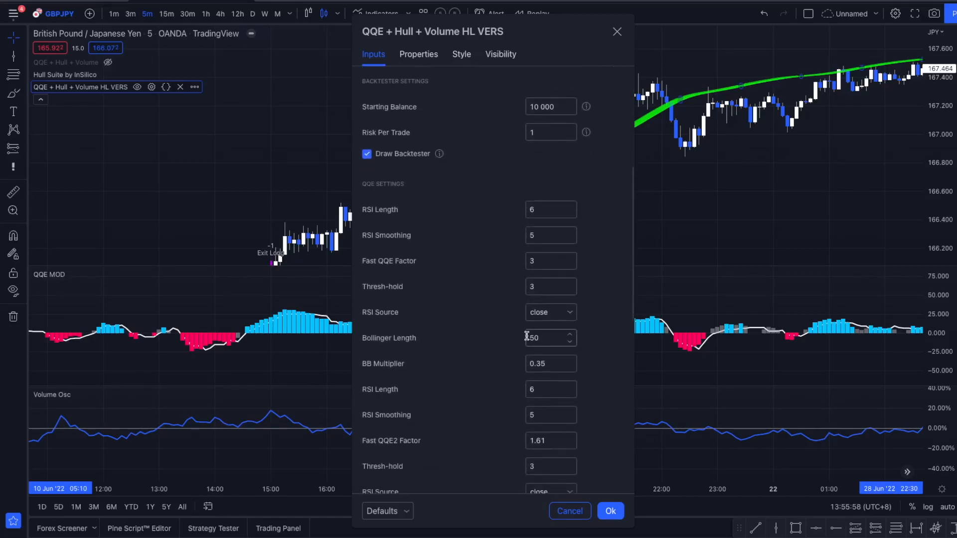
scroll("down", 3)
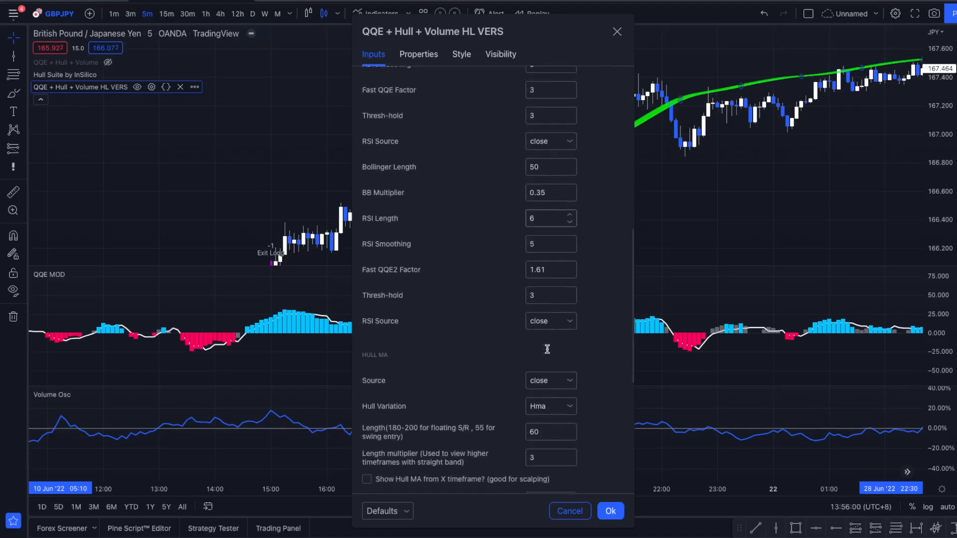
scroll("down", 3)
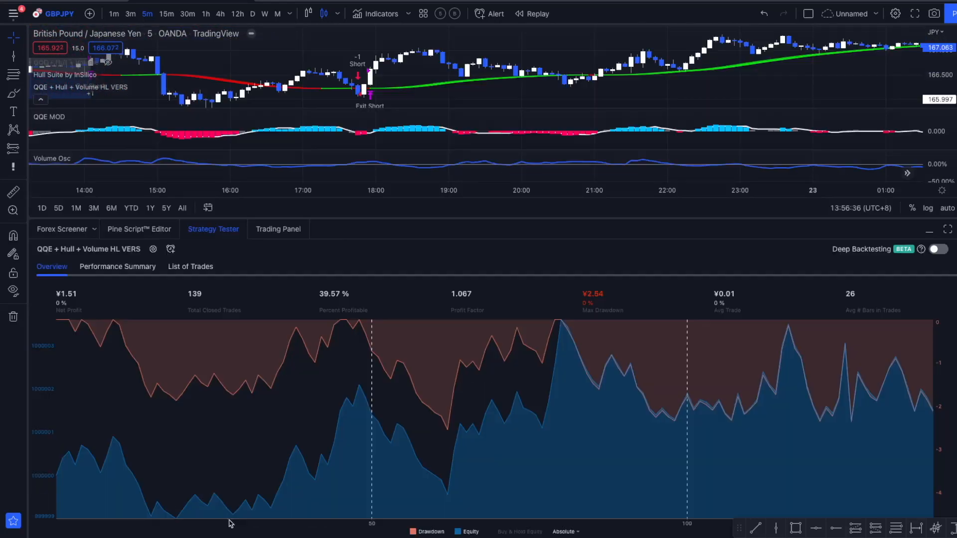
mouse_move(346, 335)
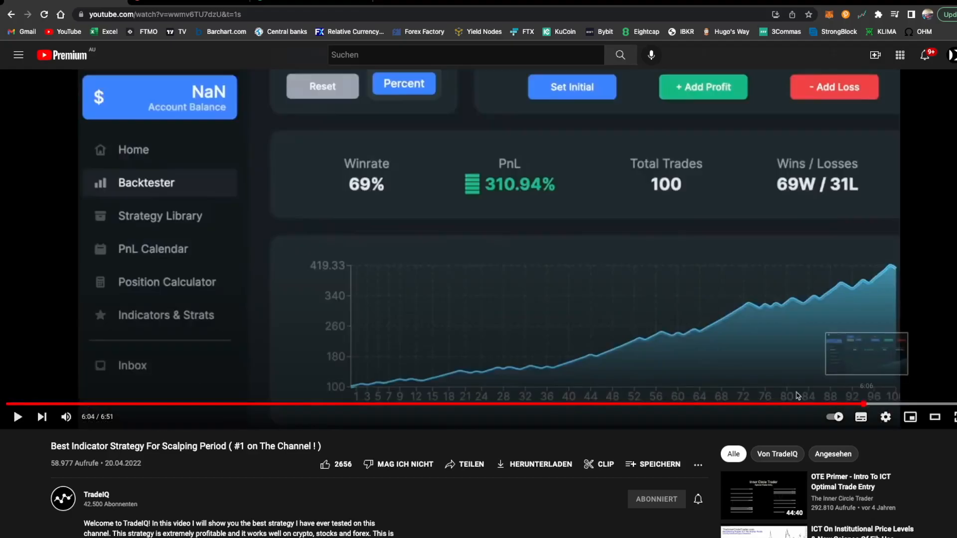
mouse_move(512, 275)
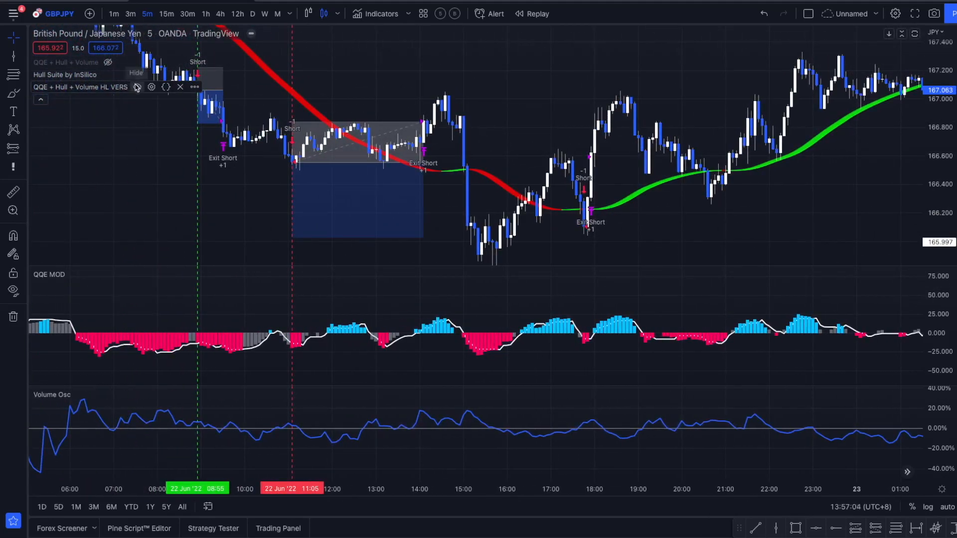
Hide the HL VERS strategy and reveal the original QQE + Hull + Volume strategy's trades.
left_click(108, 62)
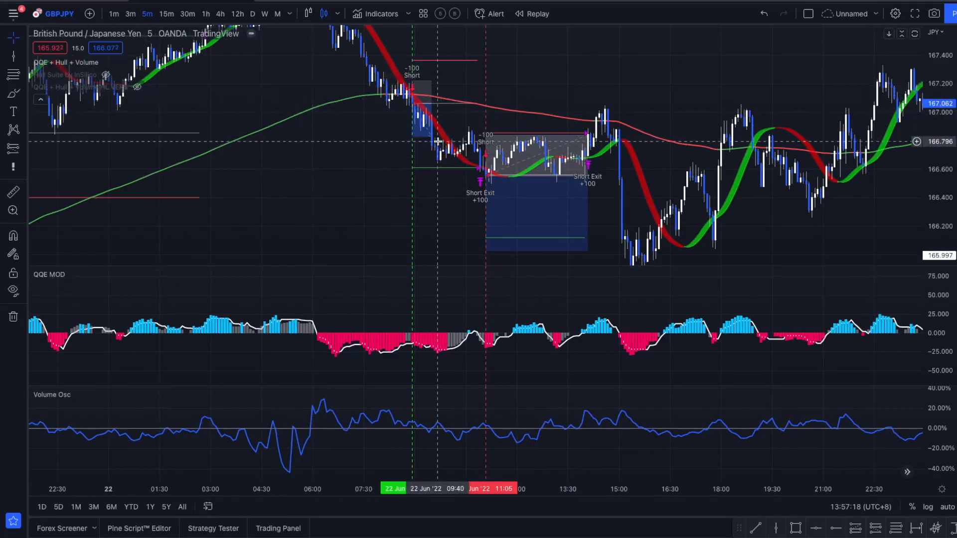
left_click(122, 62)
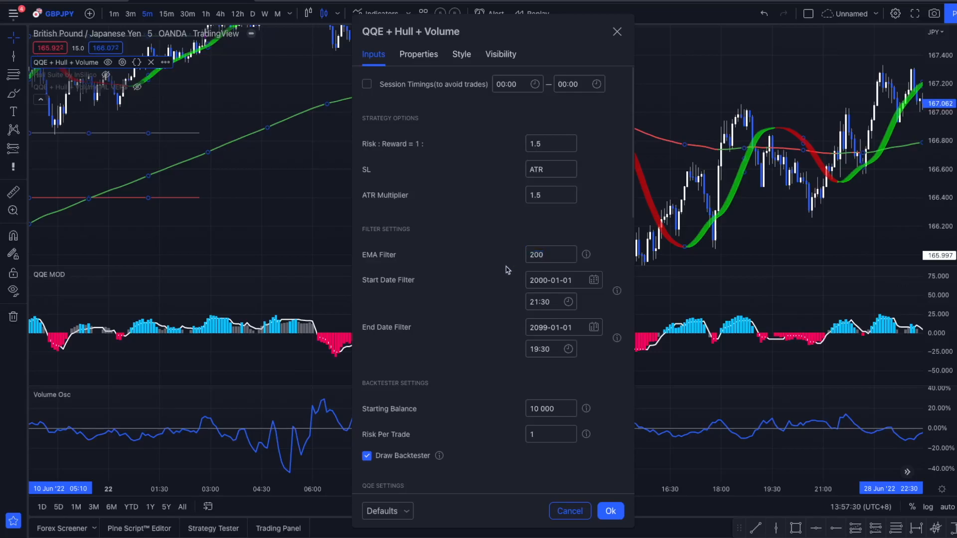
scroll("down", 3)
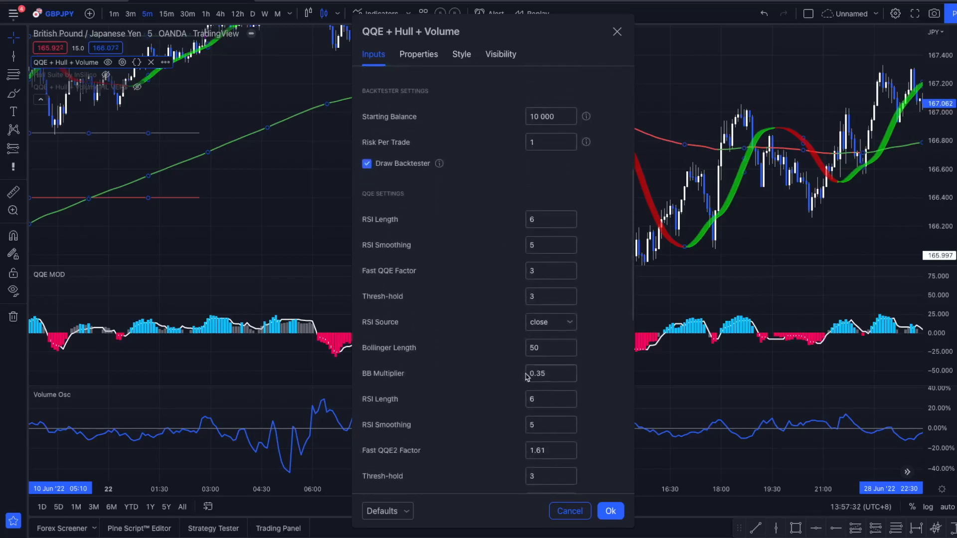
scroll("down", 3)
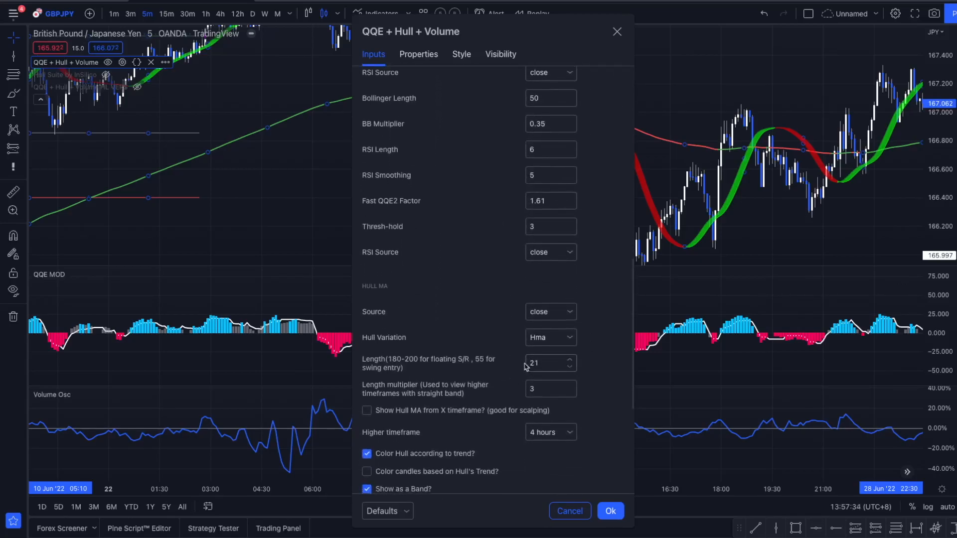
scroll("down", 3)
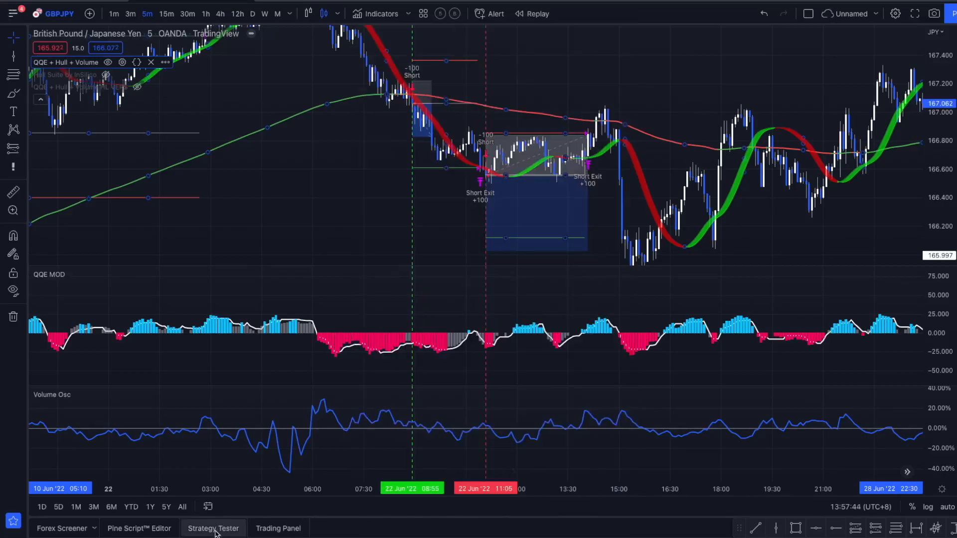
left_click(213, 528)
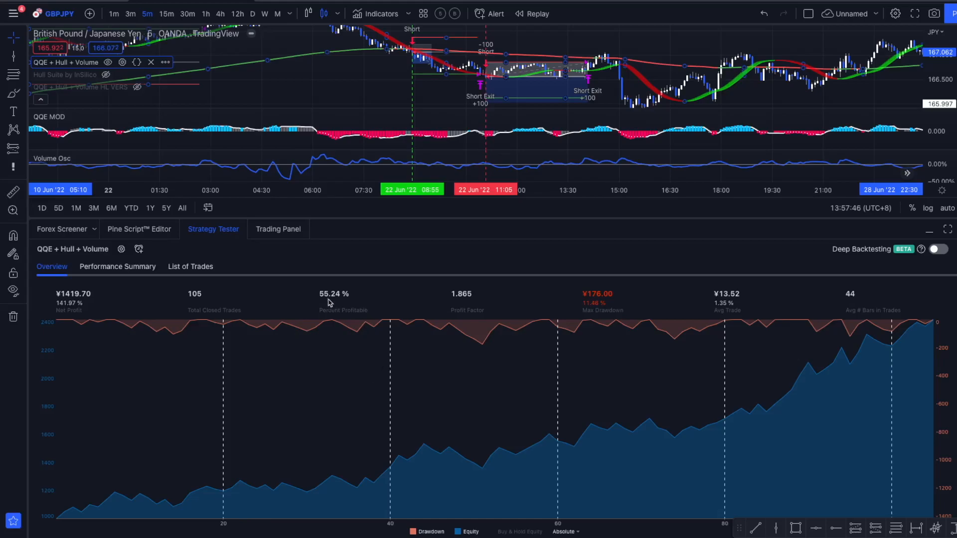
double_click(333, 293)
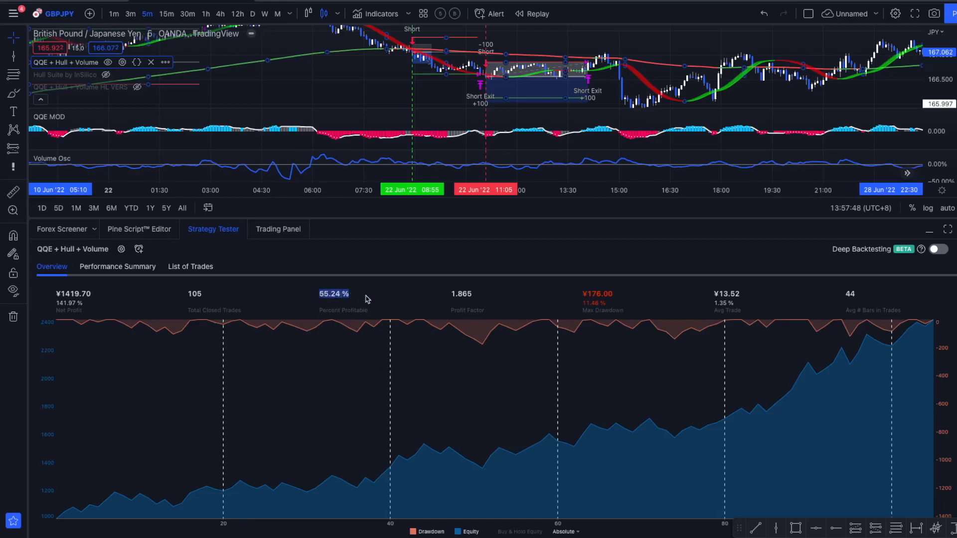
mouse_move(218, 301)
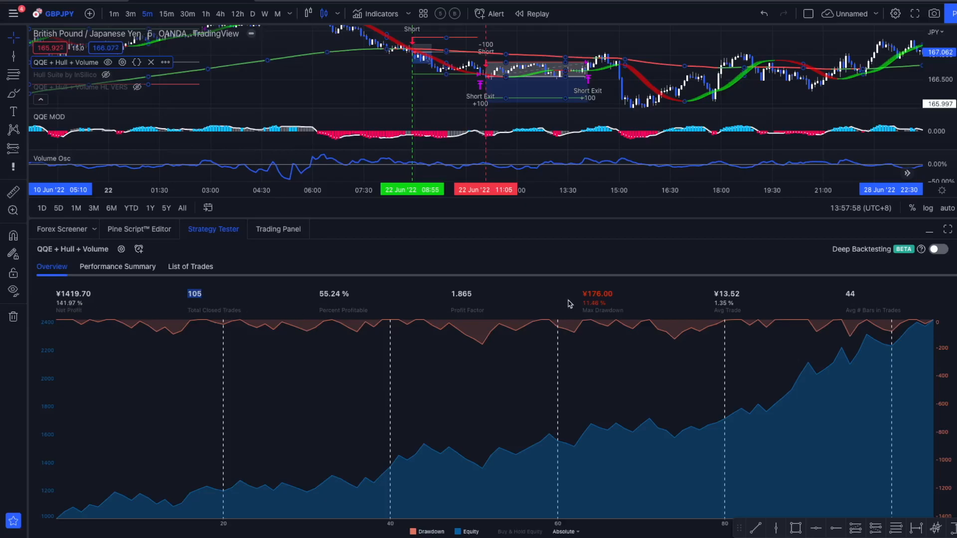
mouse_move(485, 308)
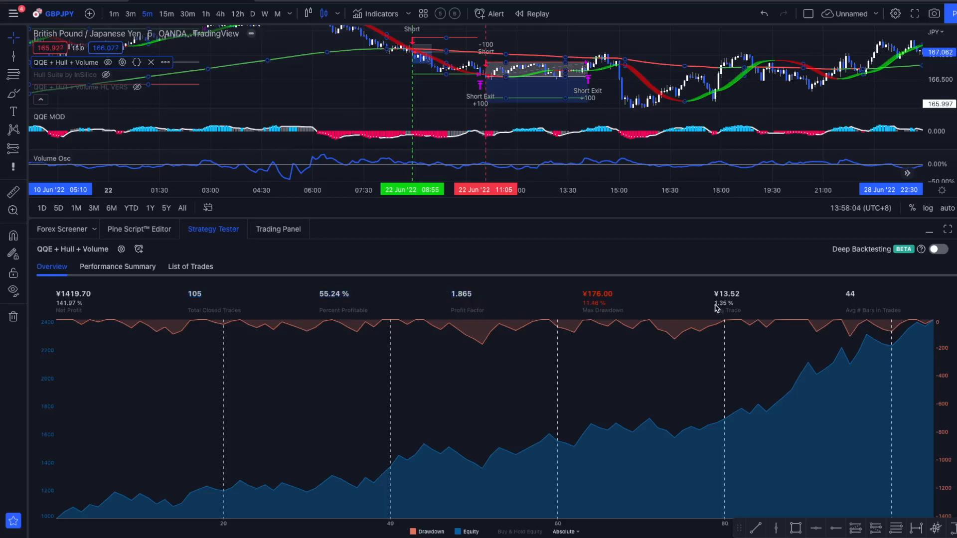
mouse_move(734, 307)
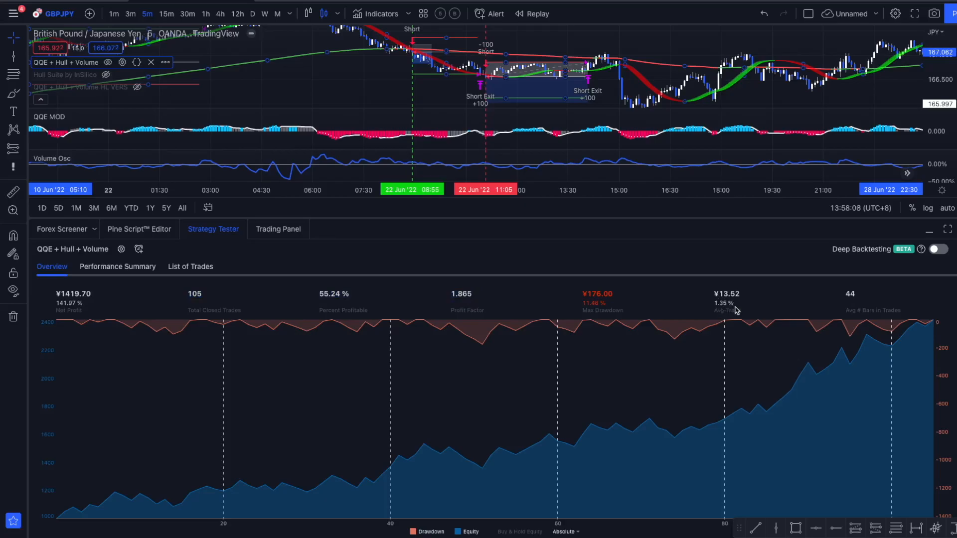
left_click(118, 266)
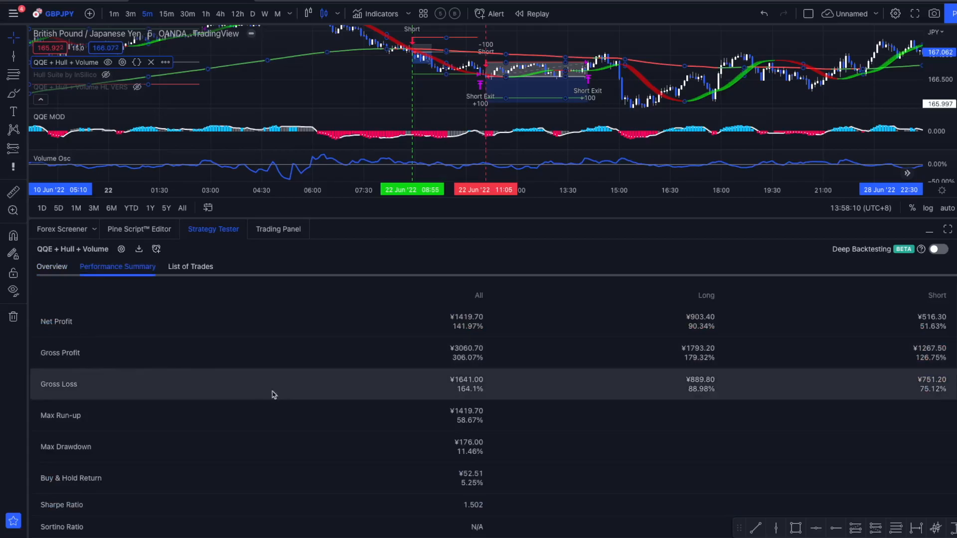
scroll("down", 3)
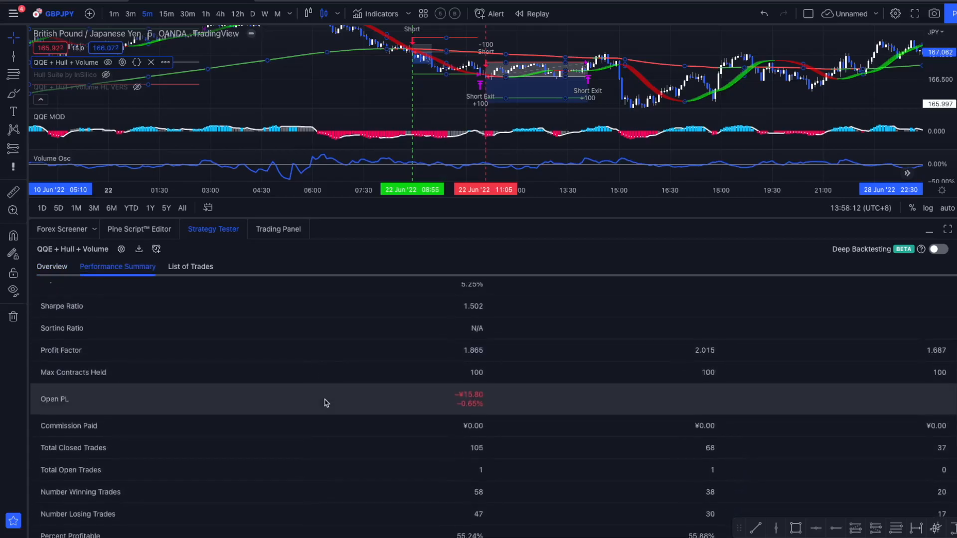
scroll("down", 3)
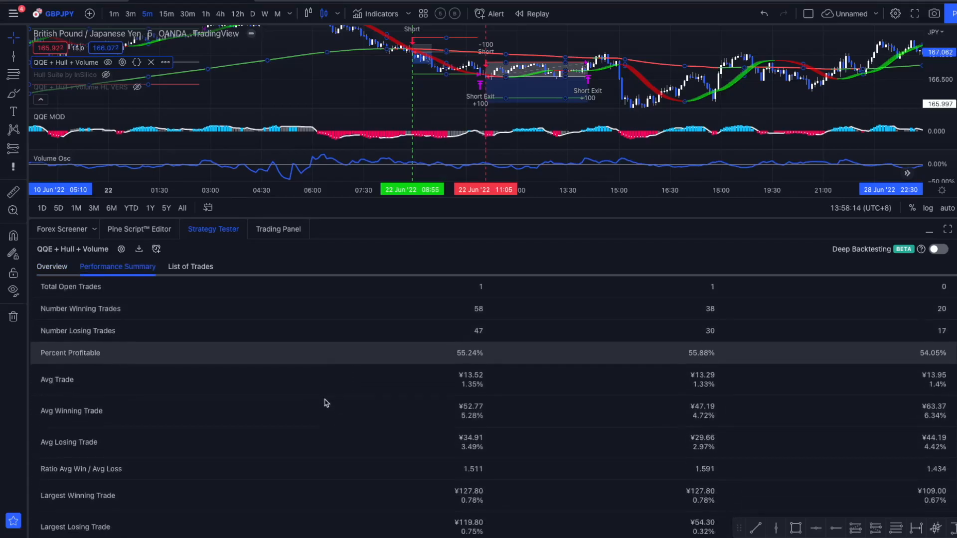
mouse_move(477, 420)
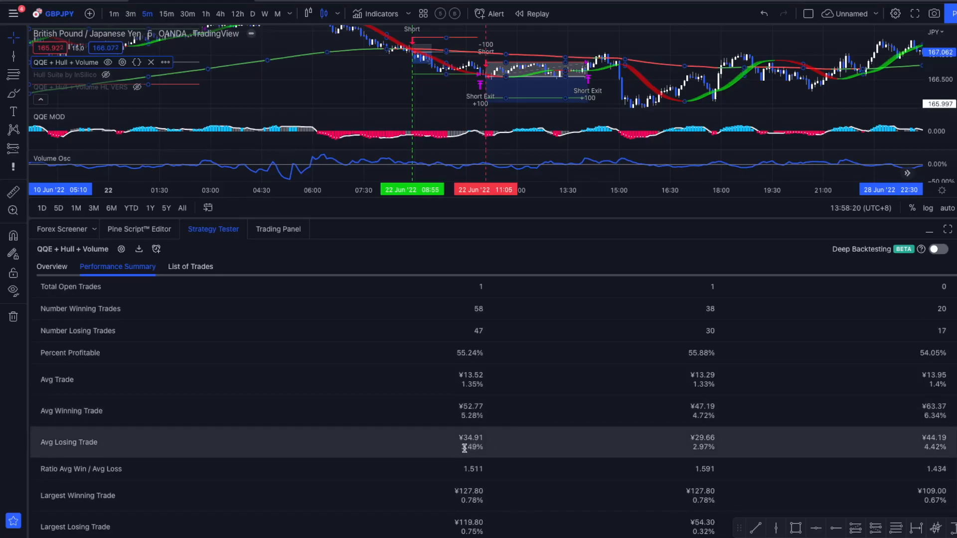
scroll("down", 3)
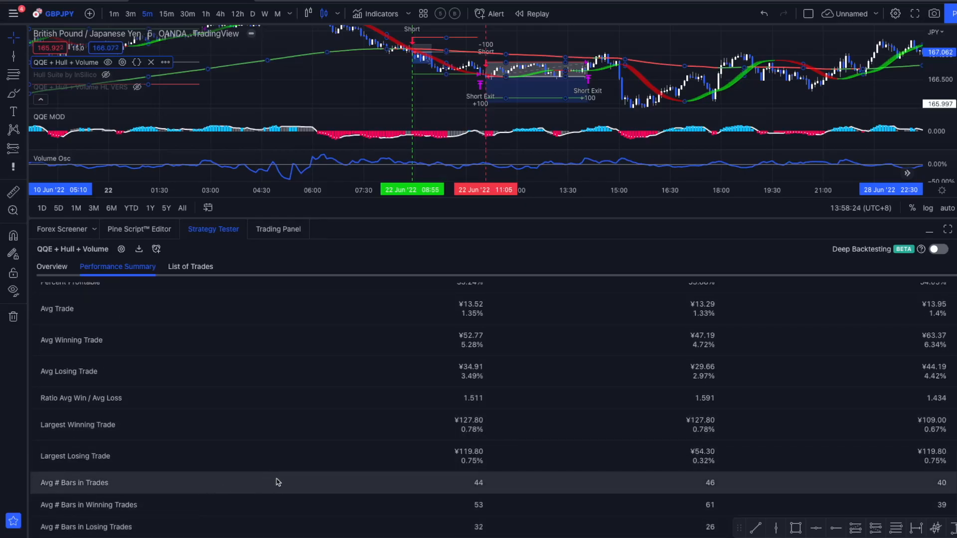
mouse_move(488, 485)
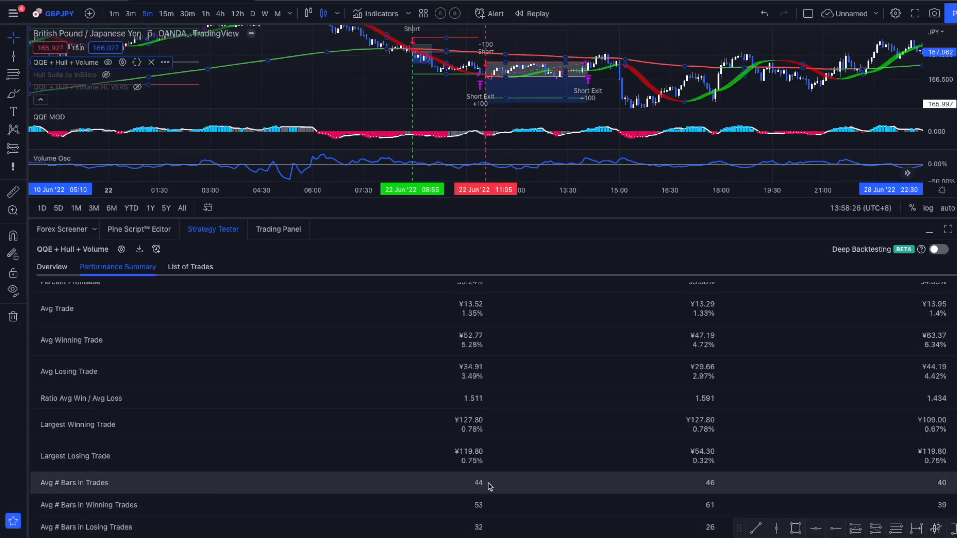
mouse_move(495, 484)
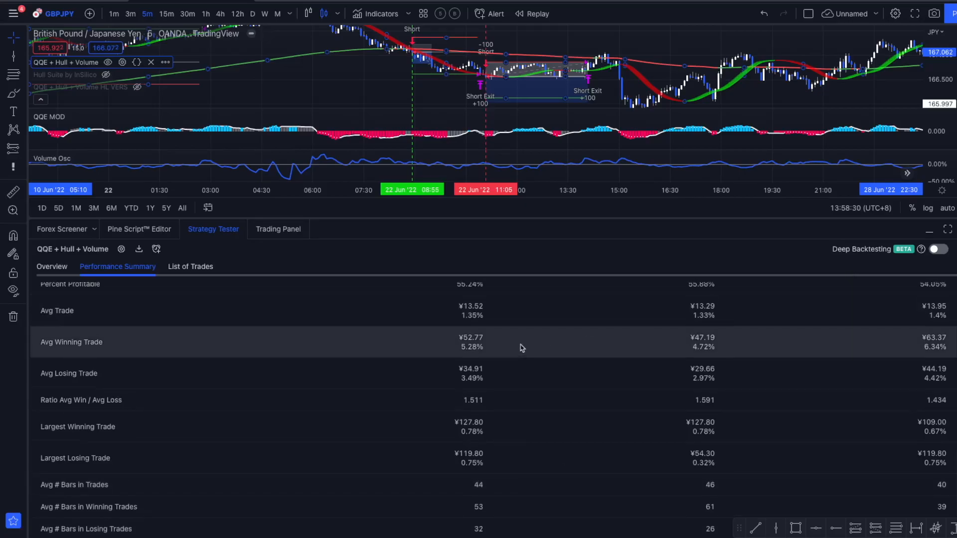
scroll("up", 3)
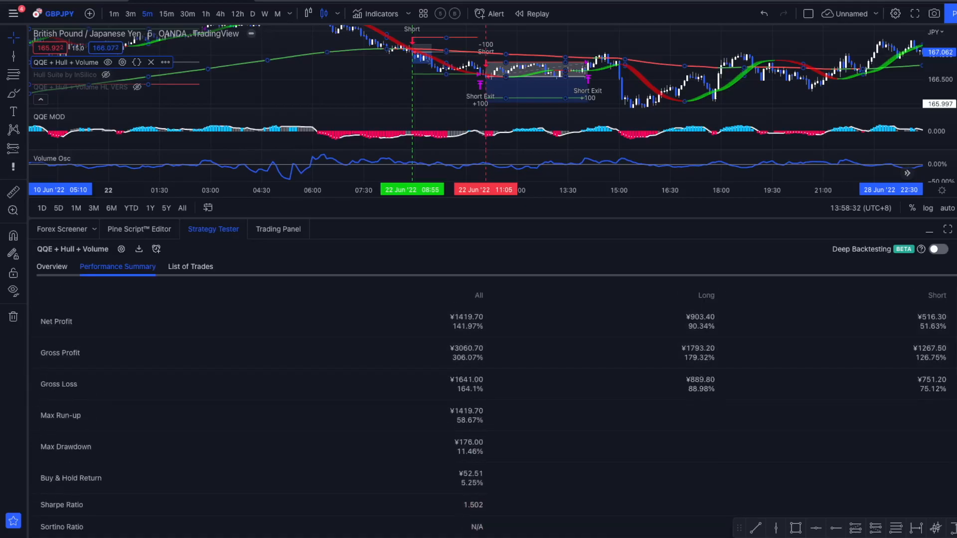
left_click(927, 229)
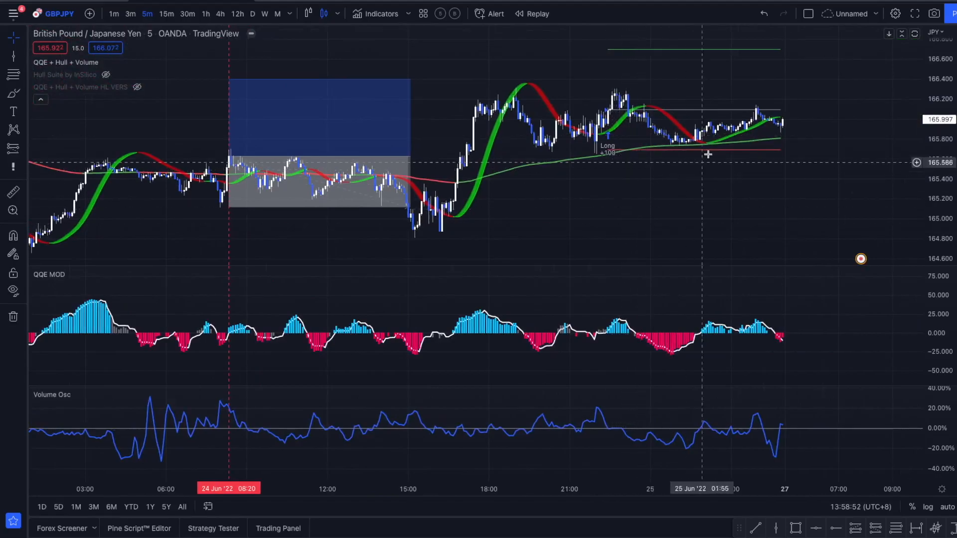
Reopen the Strategy Tester backtest results panel.
left_click(214, 297)
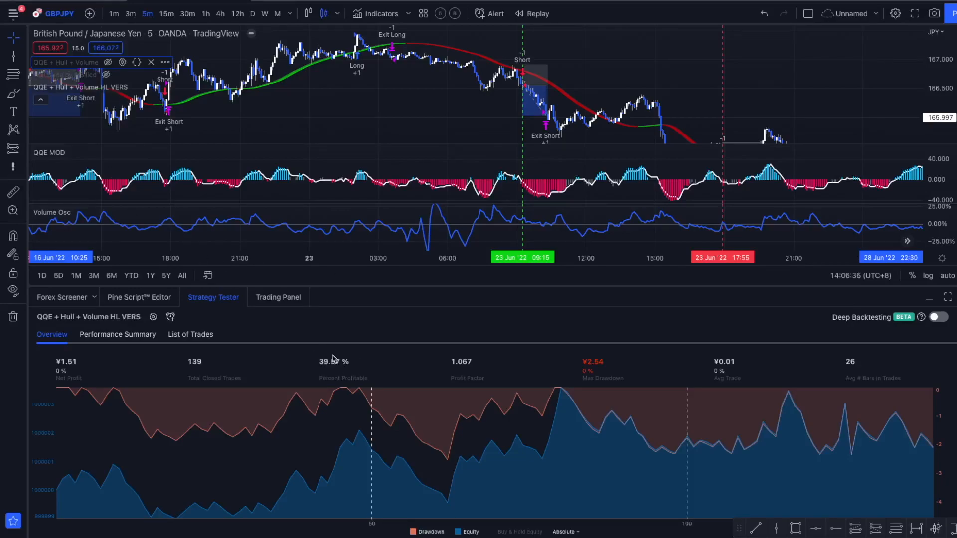
mouse_move(104, 94)
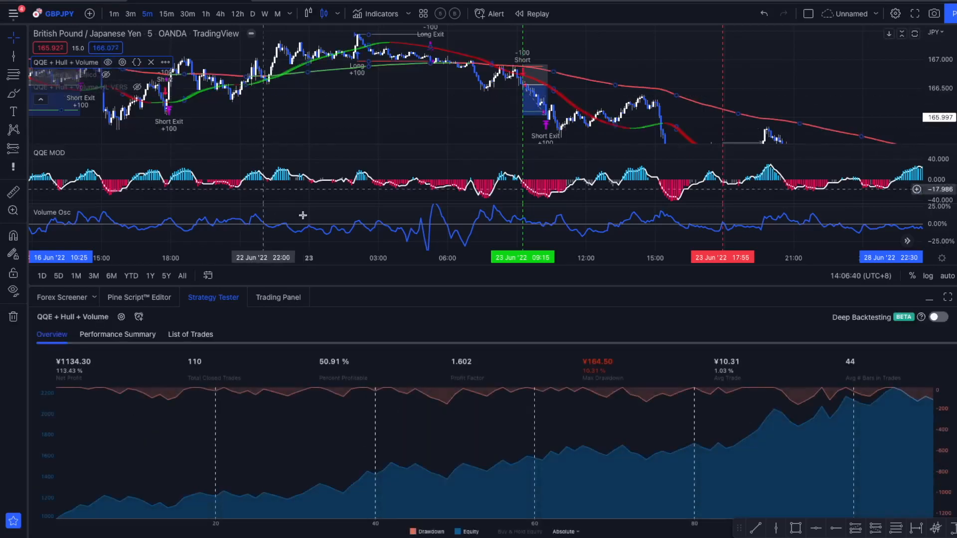
mouse_move(152, 133)
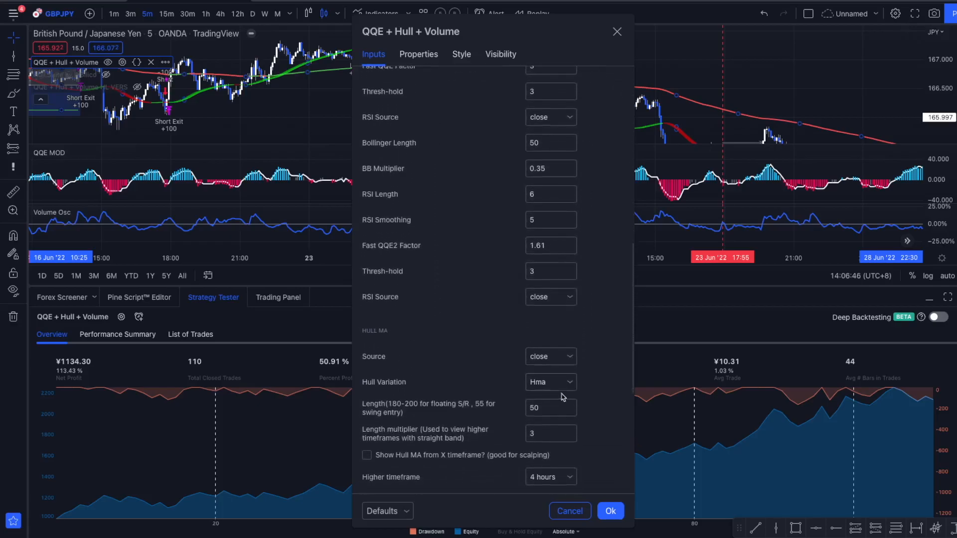
Edit the Hull length field in the strategy inputs and move down to the Volume Oscillator settings.
left_click(549, 408)
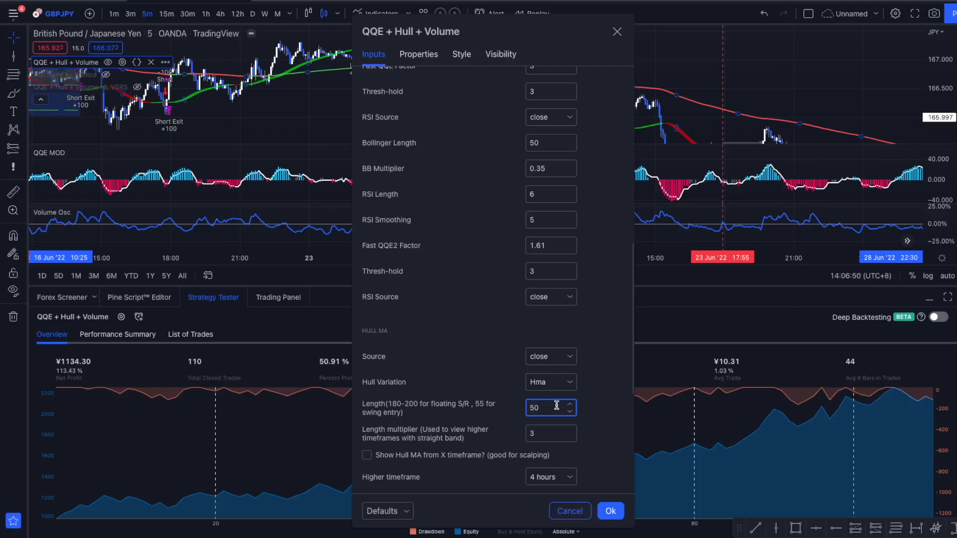
type("2")
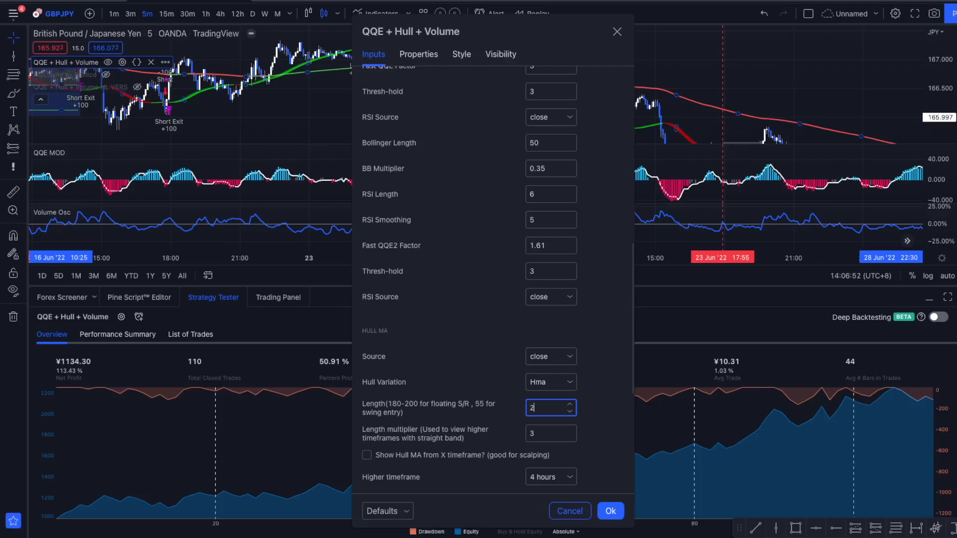
type("1")
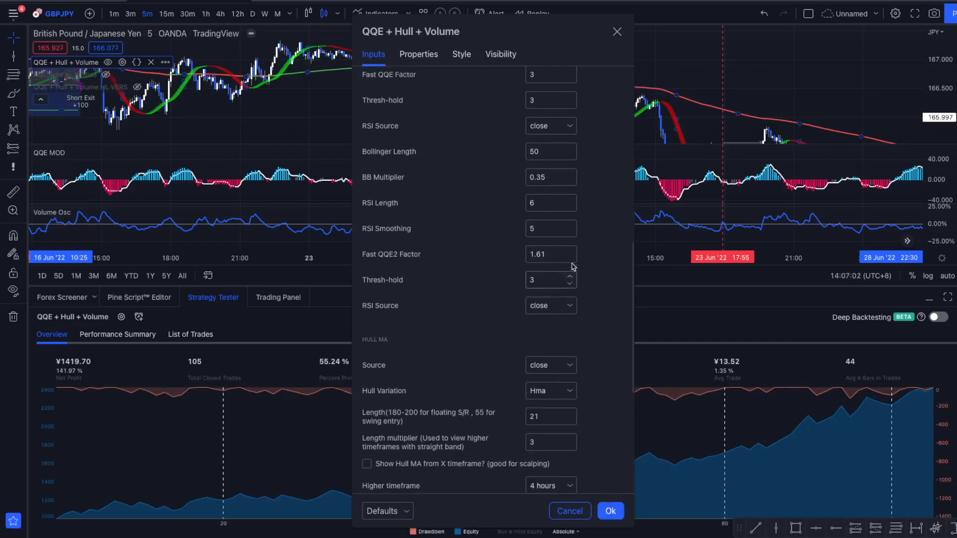
scroll("down", 3)
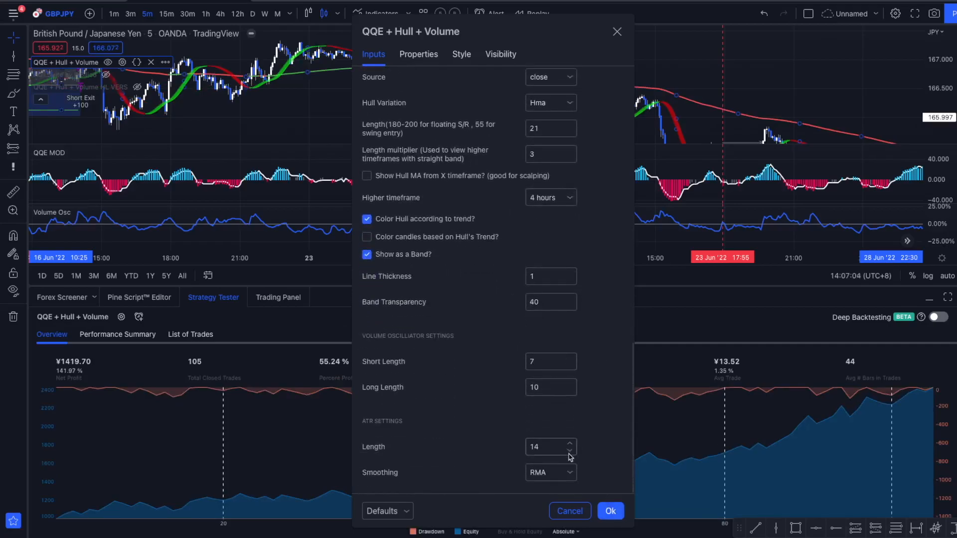
Test volume short length 6, restore it to 7 and confirm, giving ¥1419.70 net profit.
left_click(567, 366)
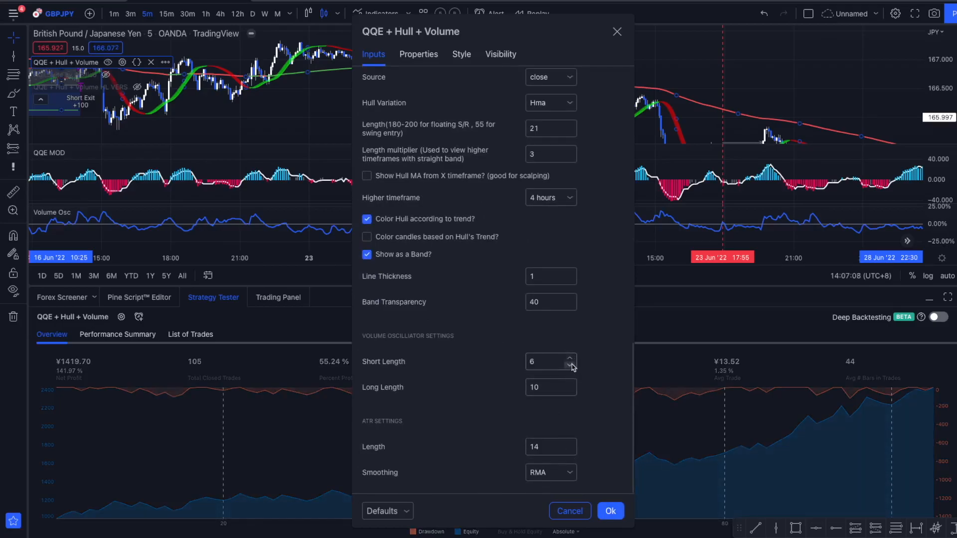
left_click(569, 364)
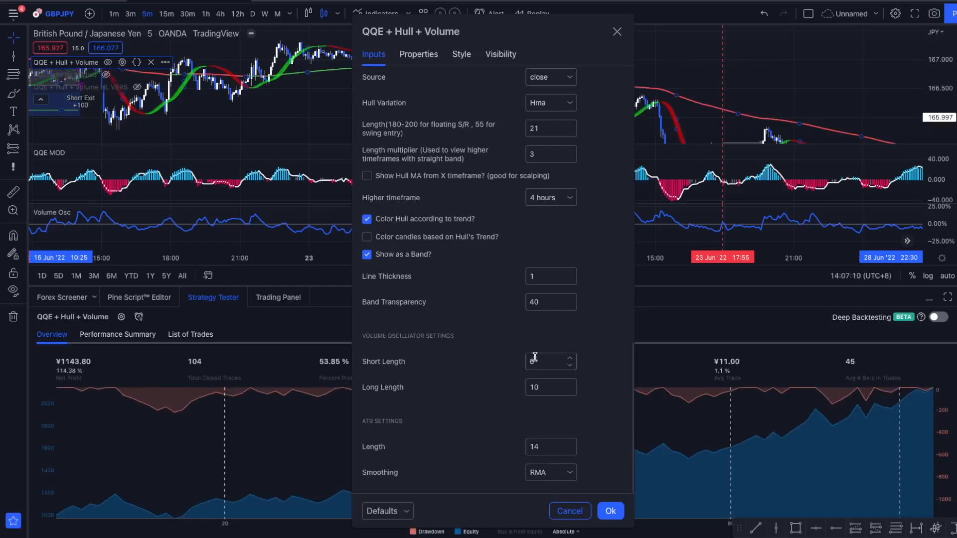
left_click(569, 365)
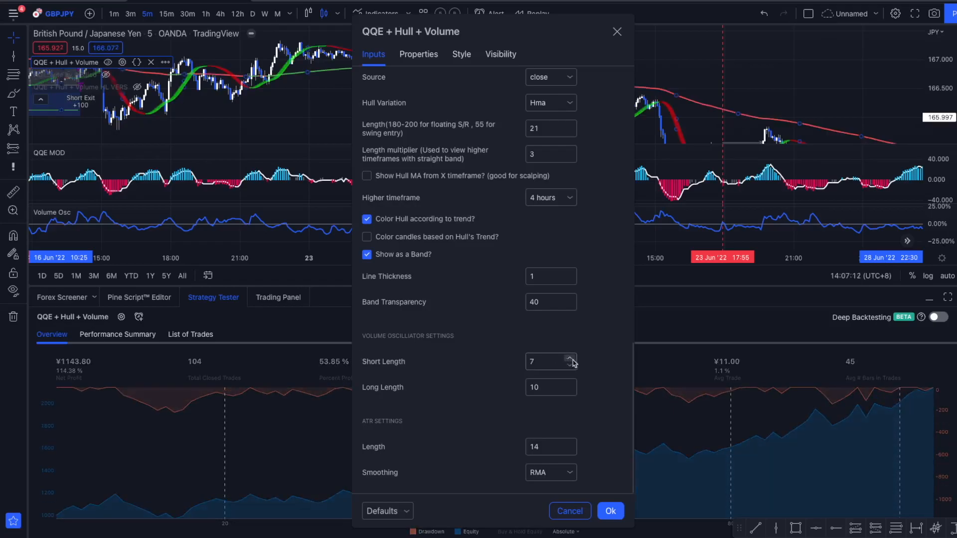
left_click(569, 361)
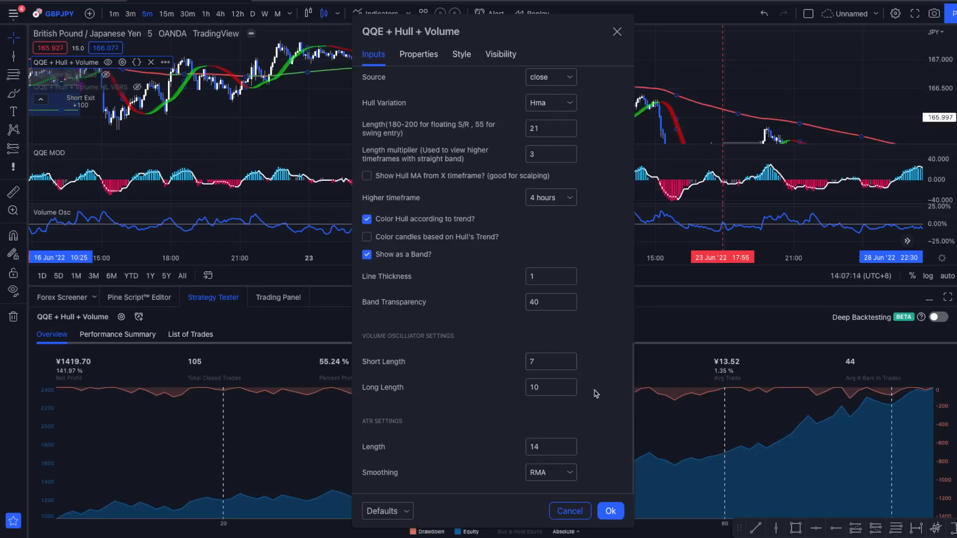
mouse_move(610, 510)
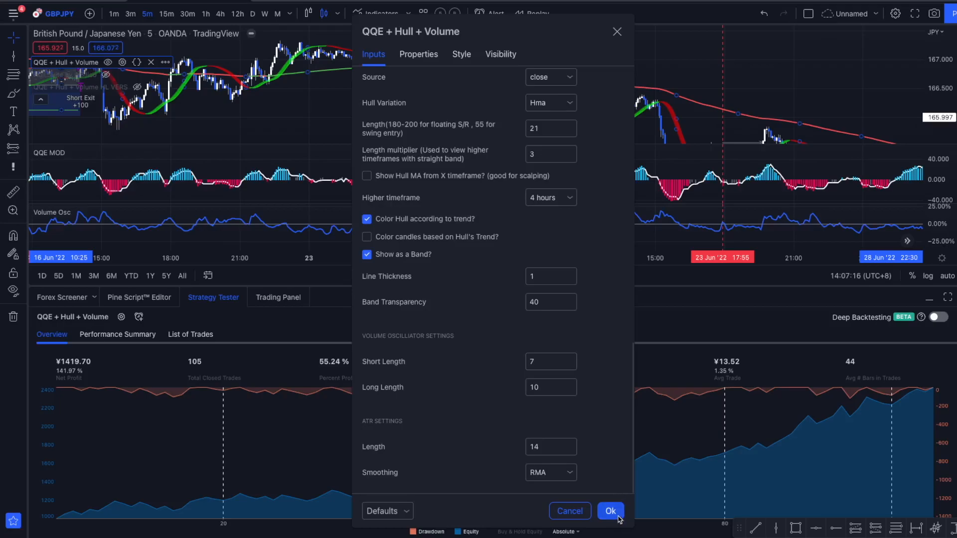
left_click(610, 510)
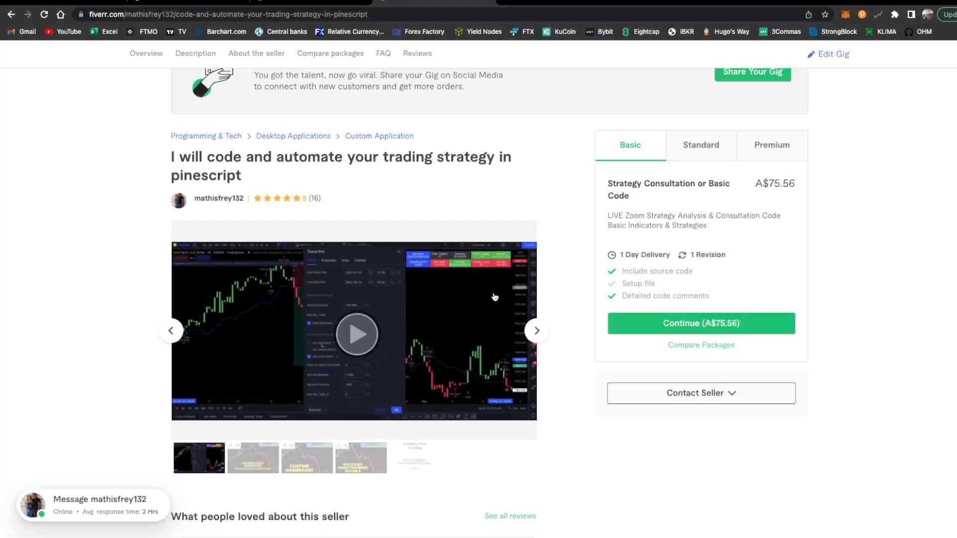
mouse_move(446, 284)
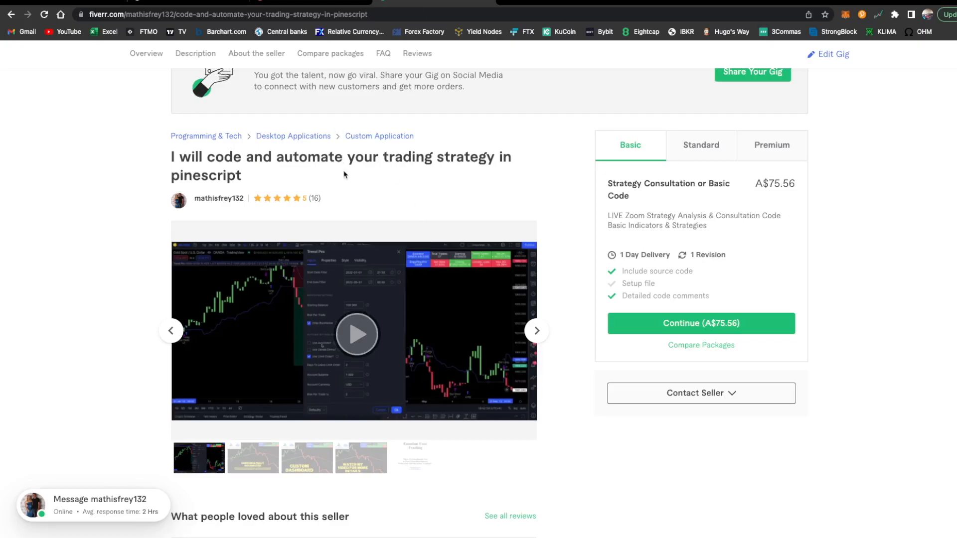
mouse_move(348, 173)
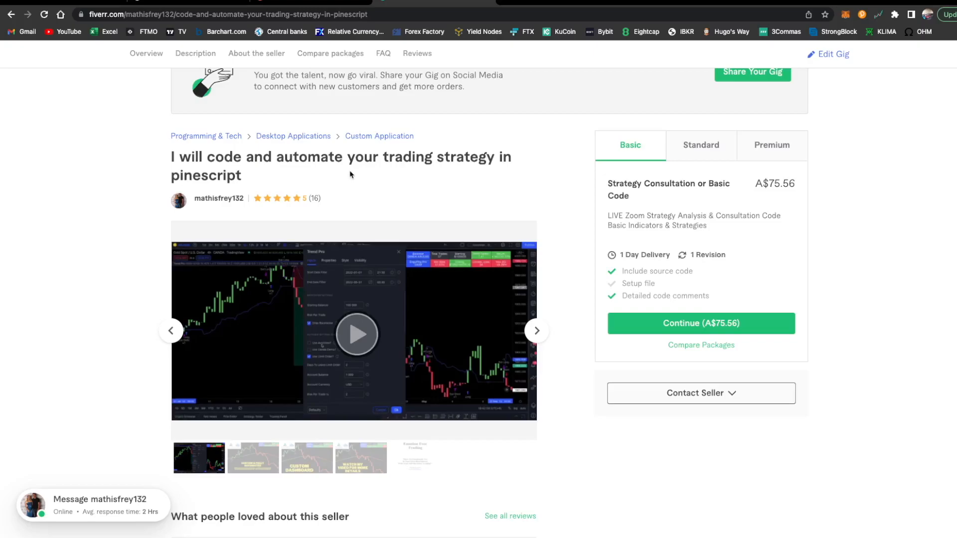
mouse_move(355, 187)
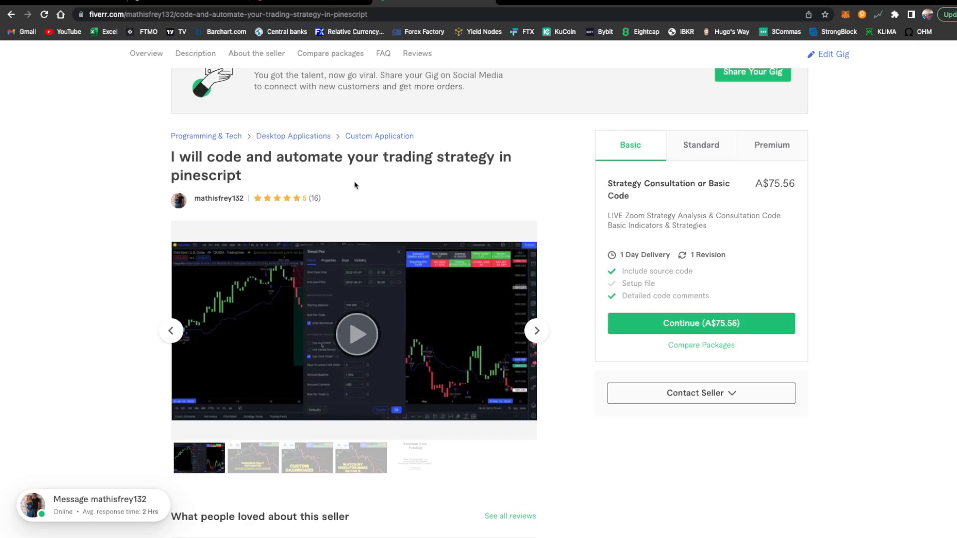
mouse_move(378, 218)
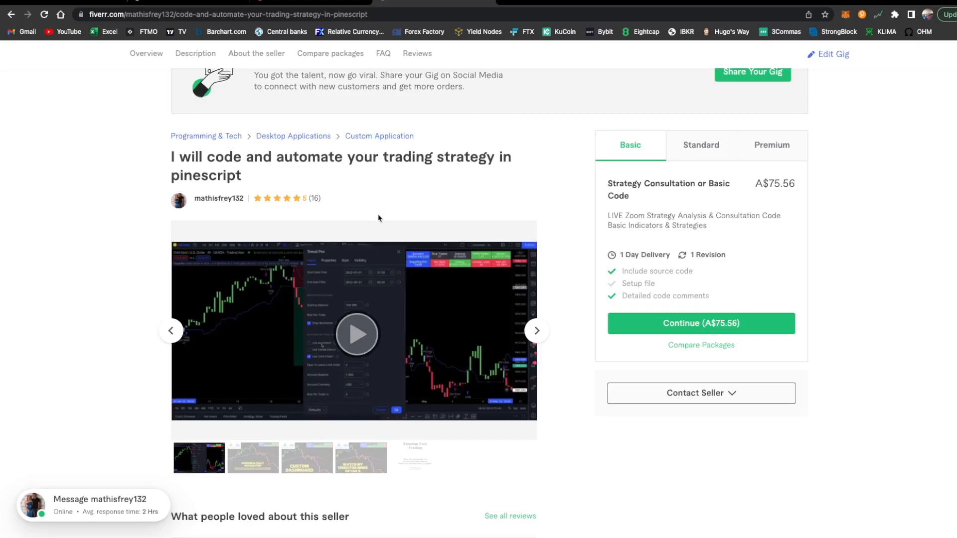
mouse_move(290, 210)
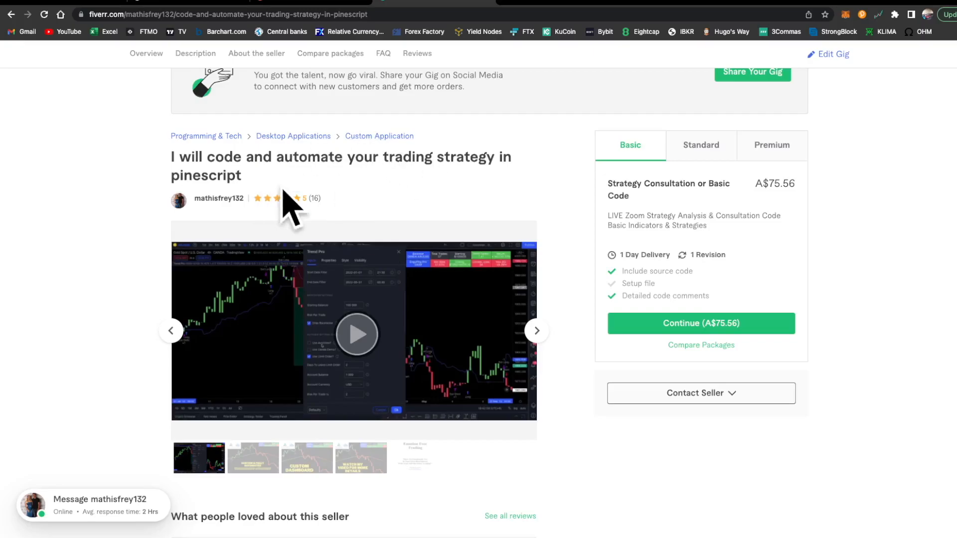
Scroll through the Fiverr Pine Script gig's overview, A$75.56 basic package and five-star review.
scroll("down", 3)
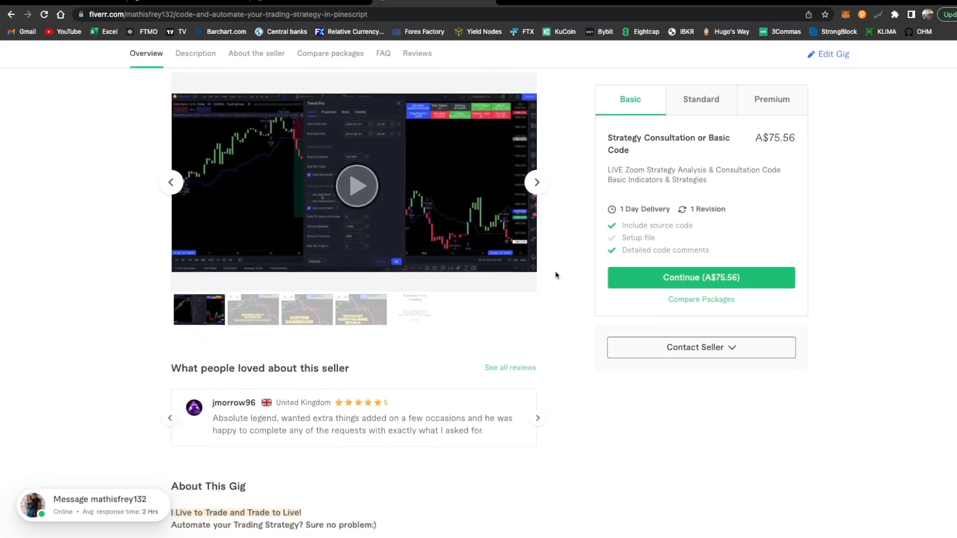
scroll("up", 3)
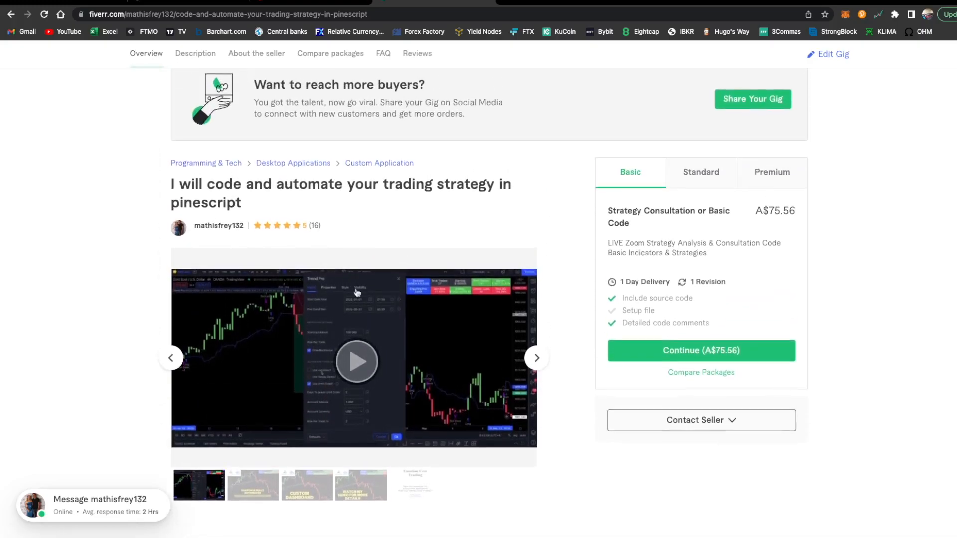
mouse_move(382, 311)
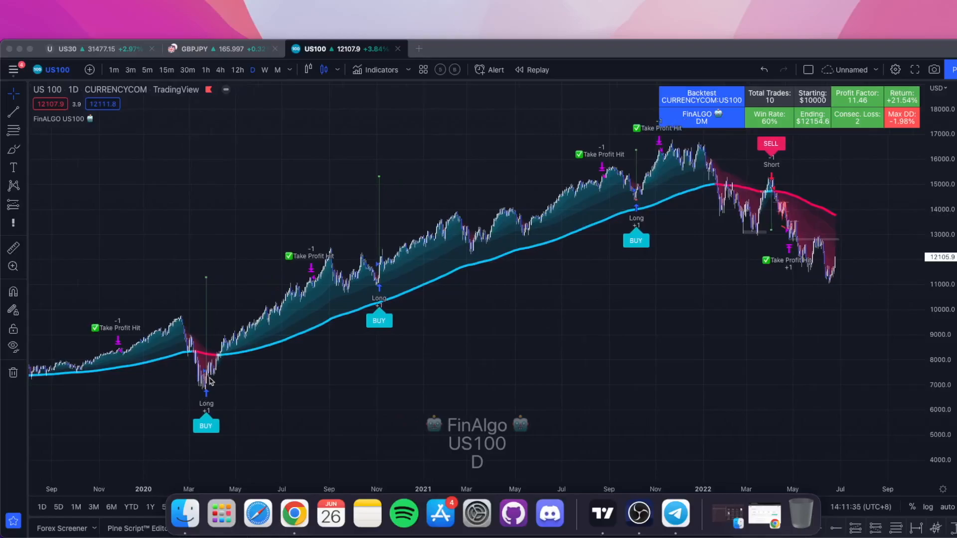
mouse_move(253, 361)
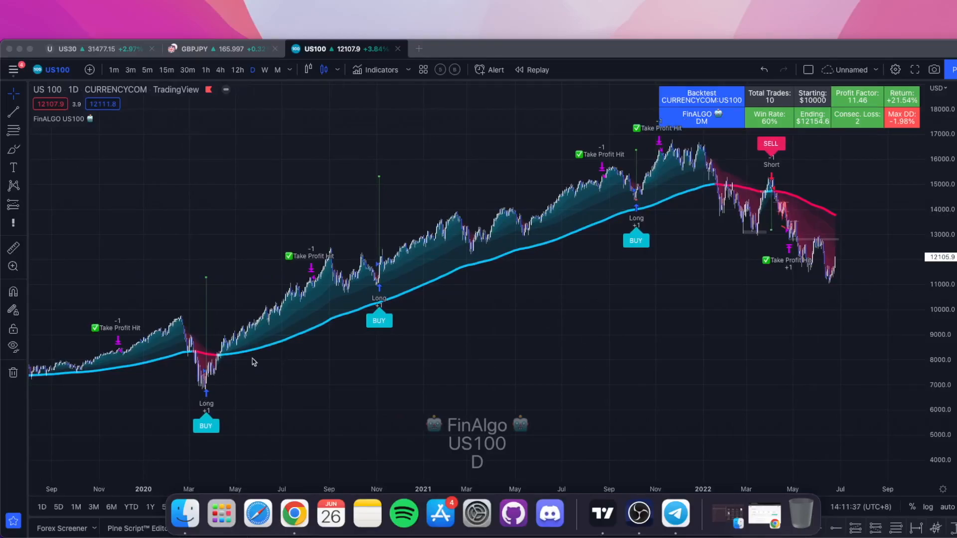
mouse_move(568, 435)
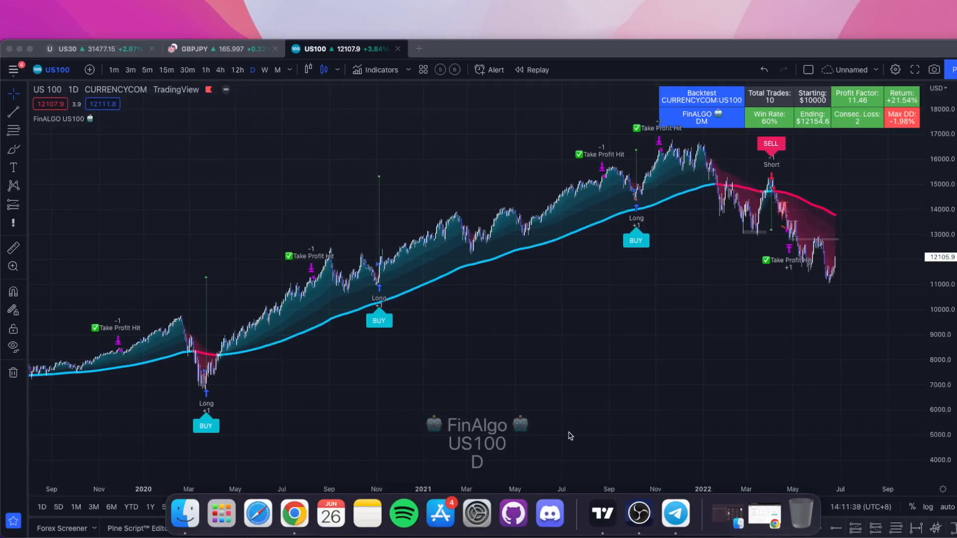
mouse_move(394, 333)
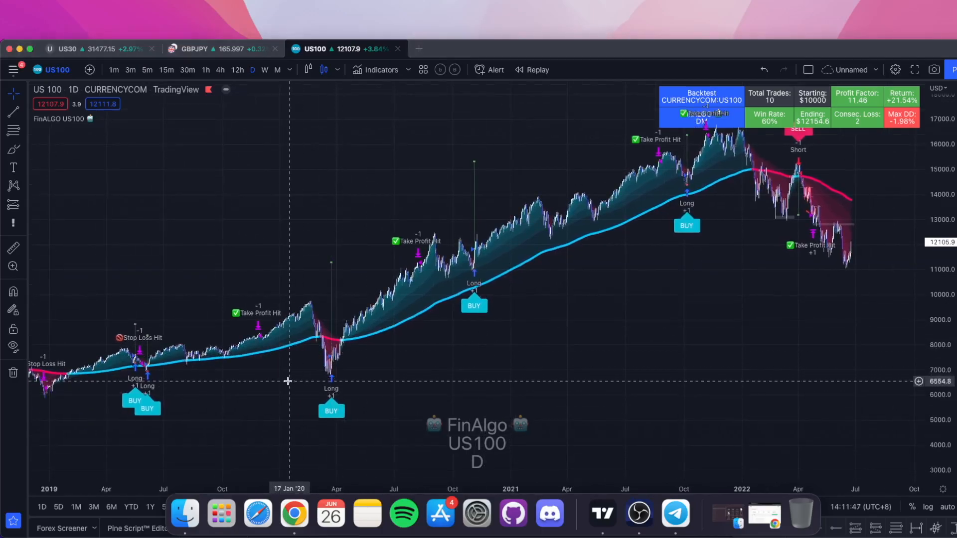
mouse_move(295, 309)
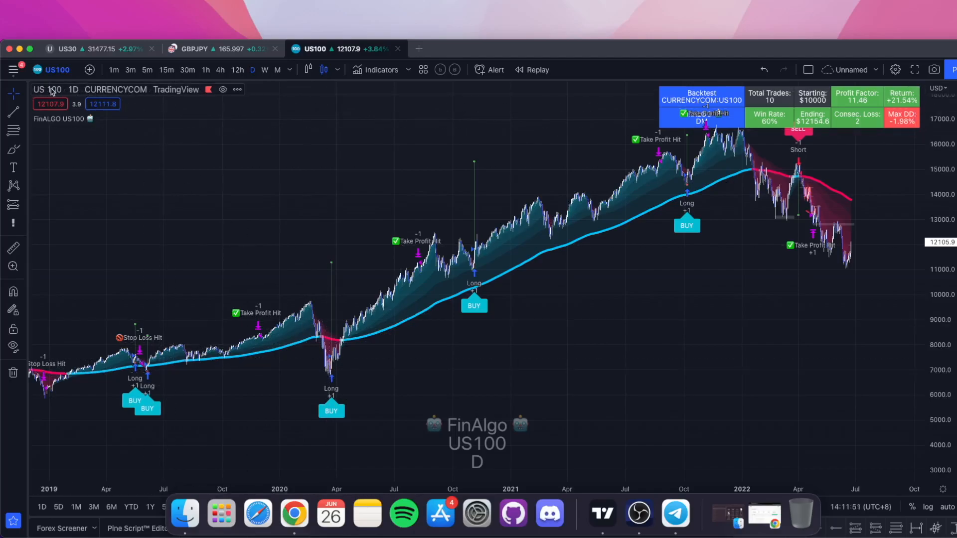
mouse_move(464, 273)
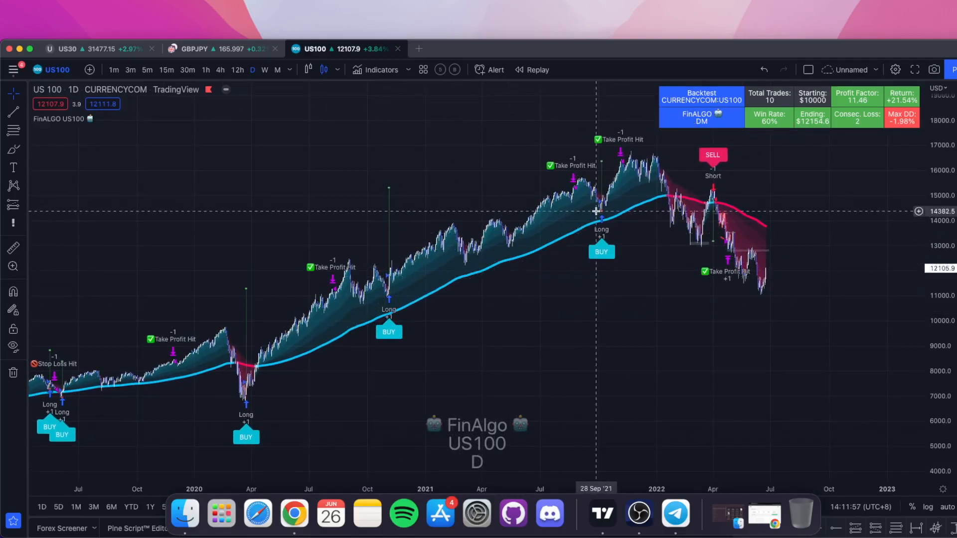
mouse_move(693, 232)
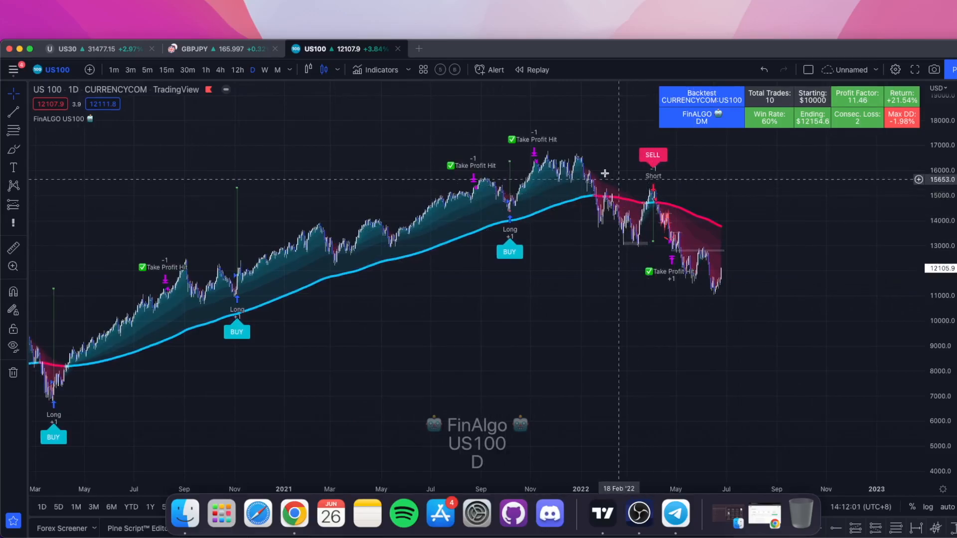
Show the FinAlgo backtest on the BTCUSDT 5-minute chart, then move to the Telegram trading channel.
left_click(338, 14)
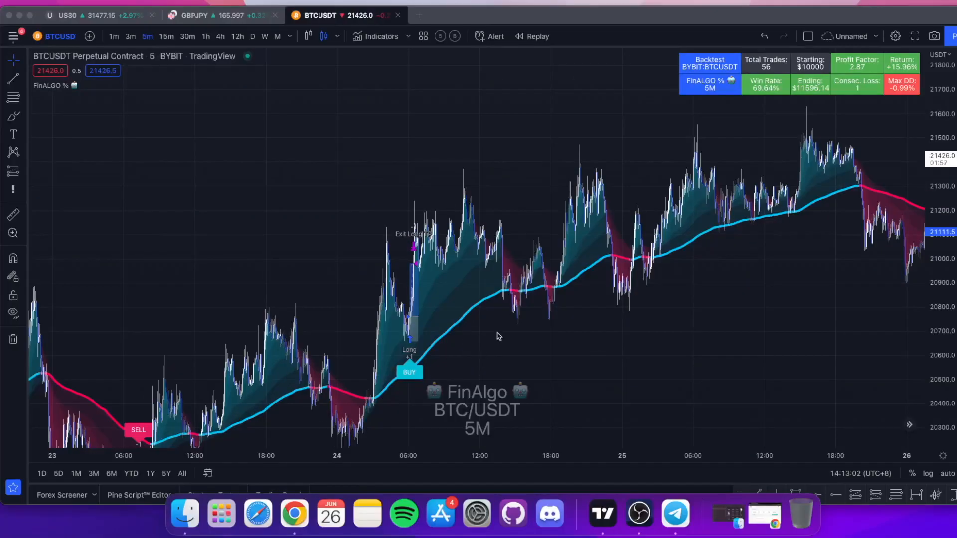
mouse_move(603, 511)
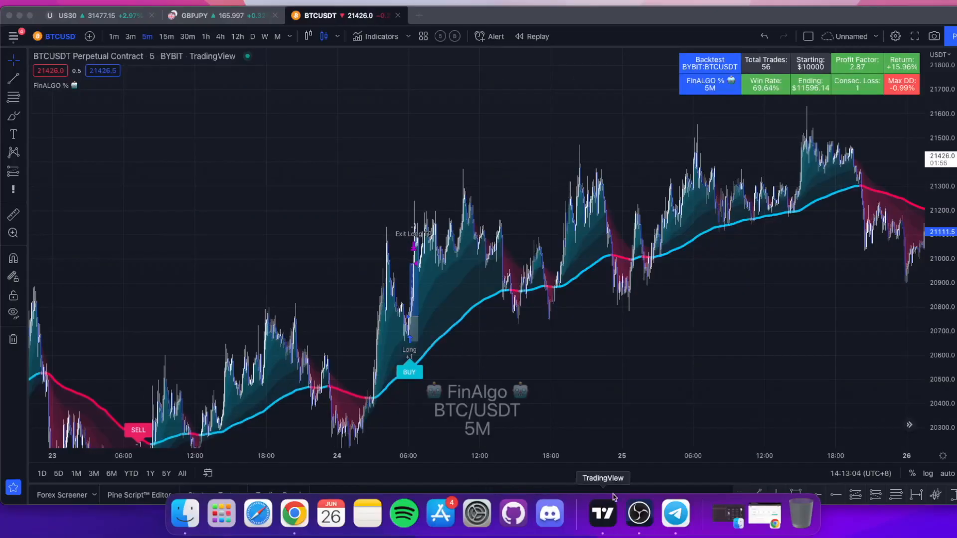
left_click(675, 512)
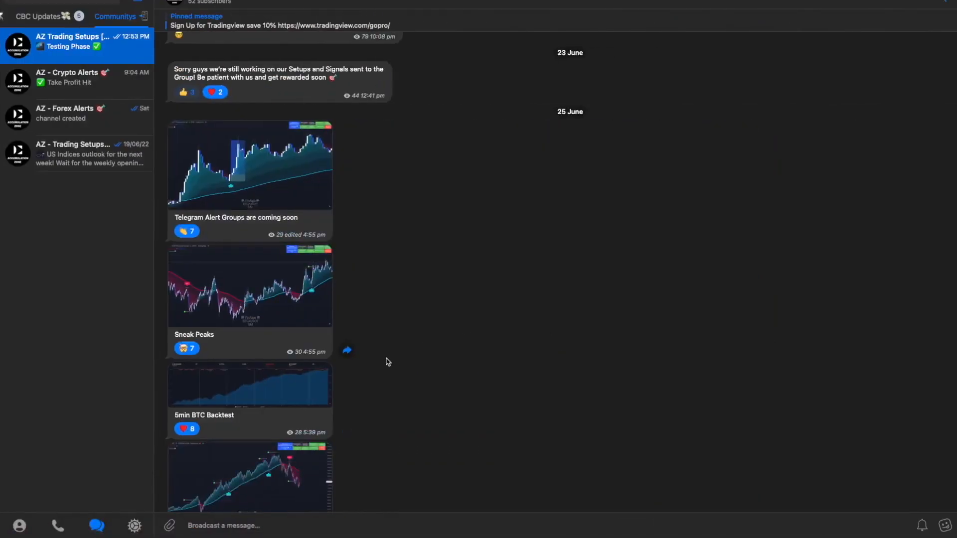
scroll("down", 3)
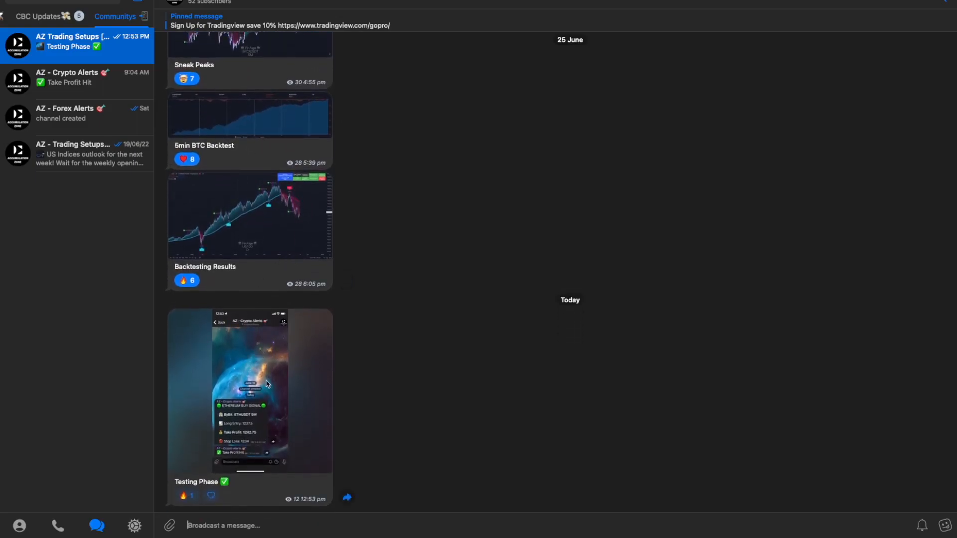
left_click(249, 391)
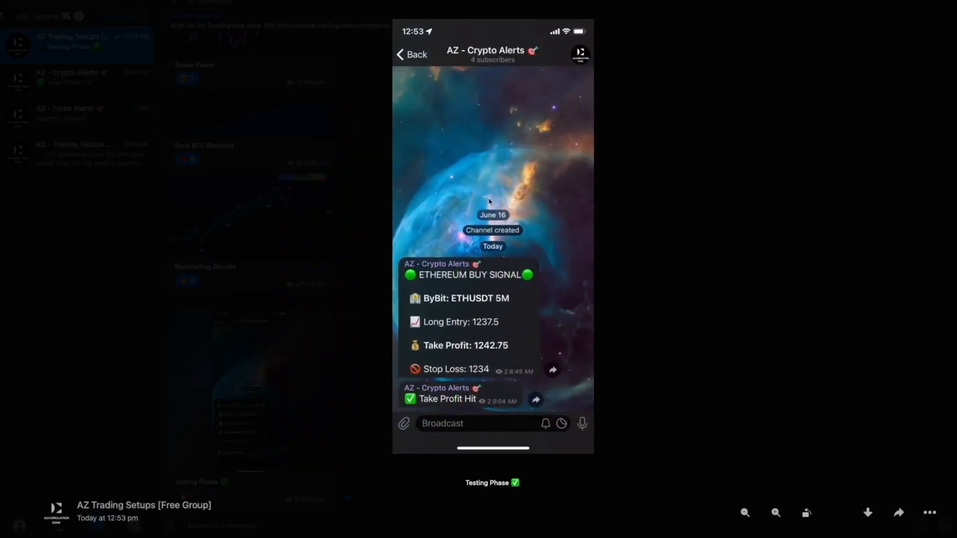
mouse_move(449, 54)
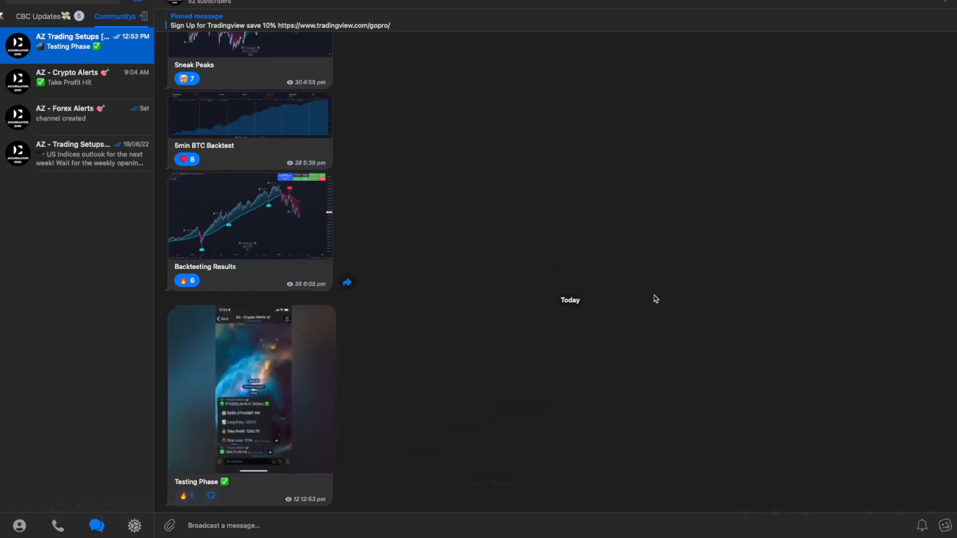
left_click(77, 76)
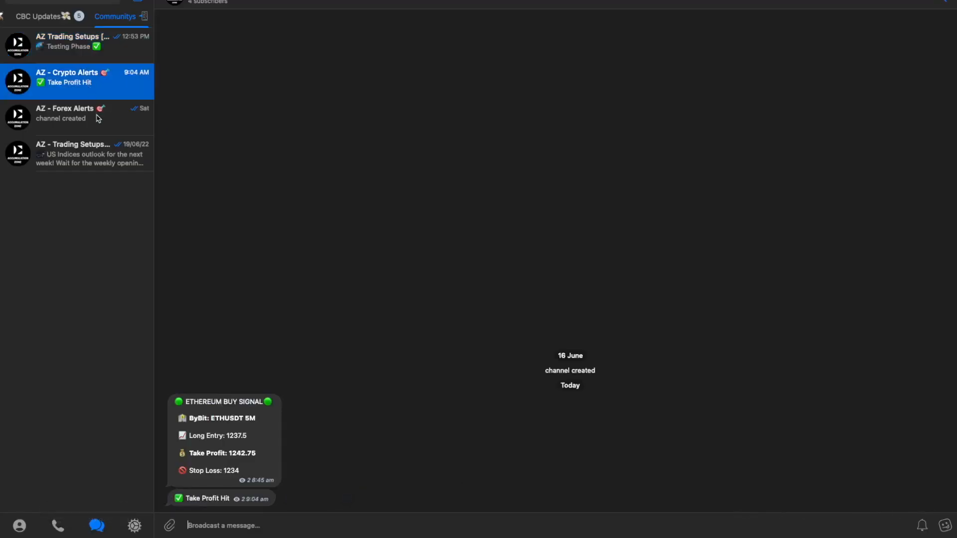
left_click(77, 116)
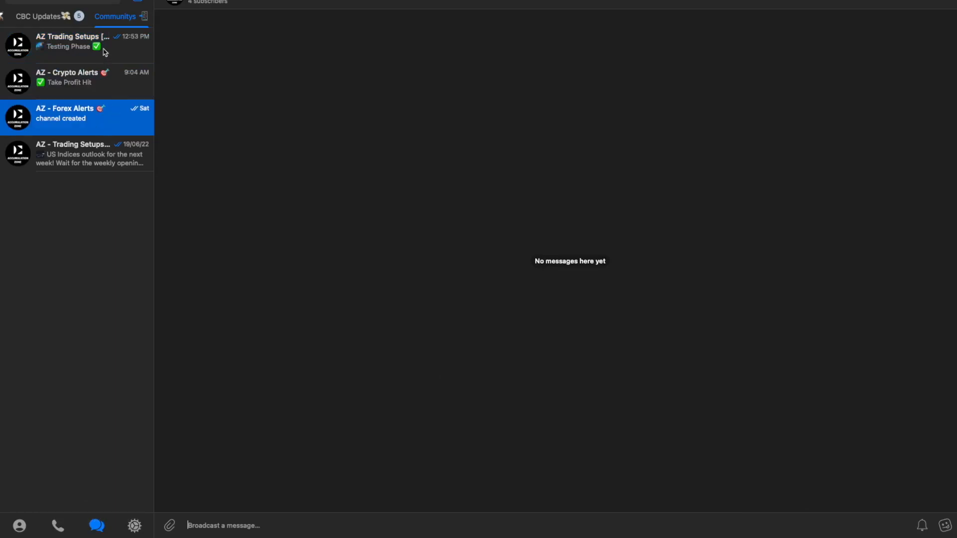
left_click(73, 42)
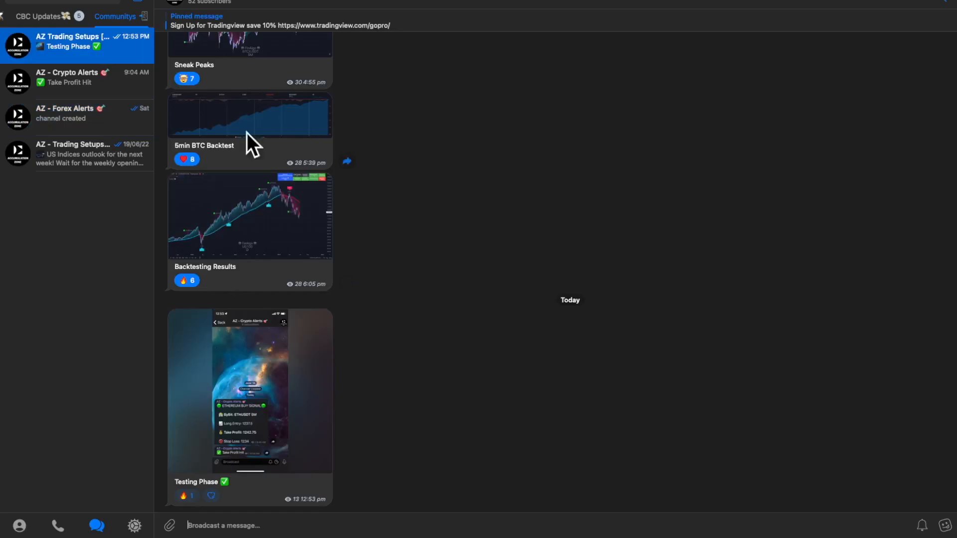